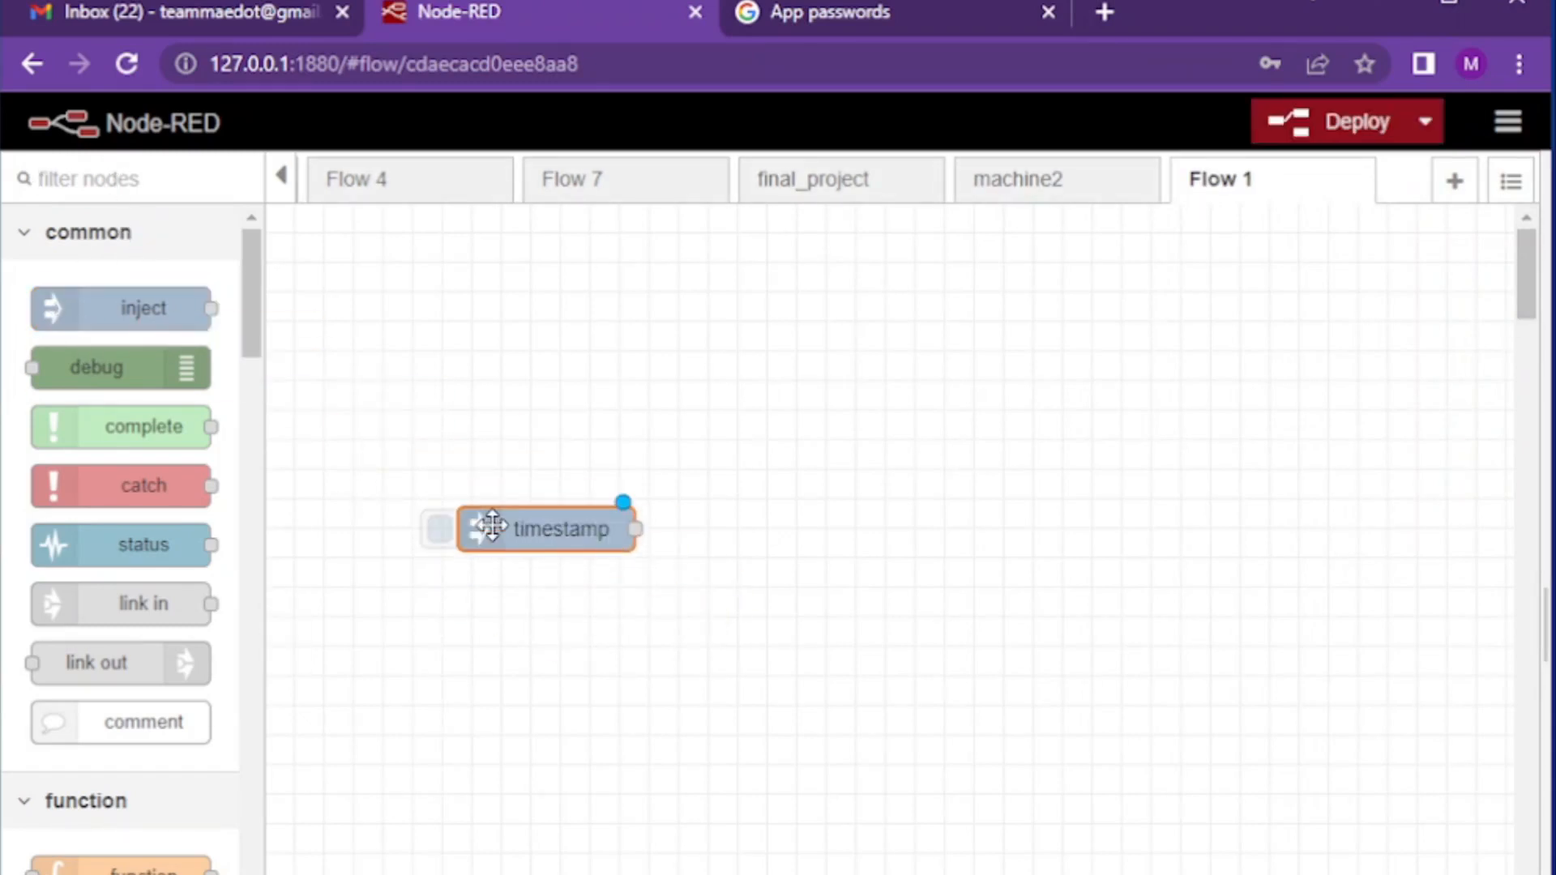
Add an email output node from the palette and wire the timestamp inject node into it.
{"action": "left_click", "coordinate": [99, 179]}
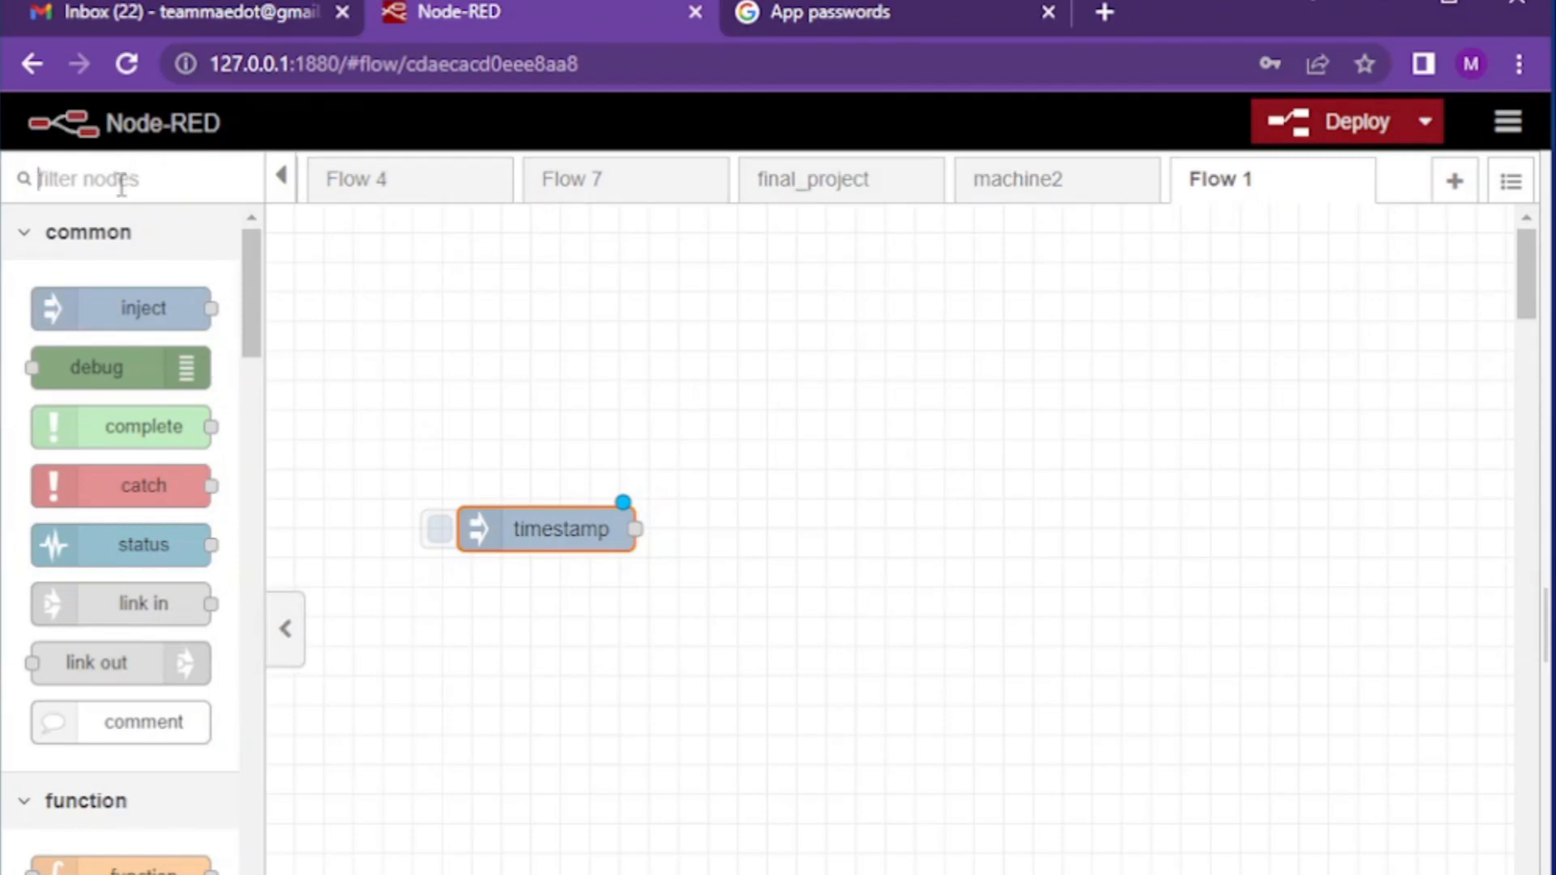
{"action": "type", "text": "email"}
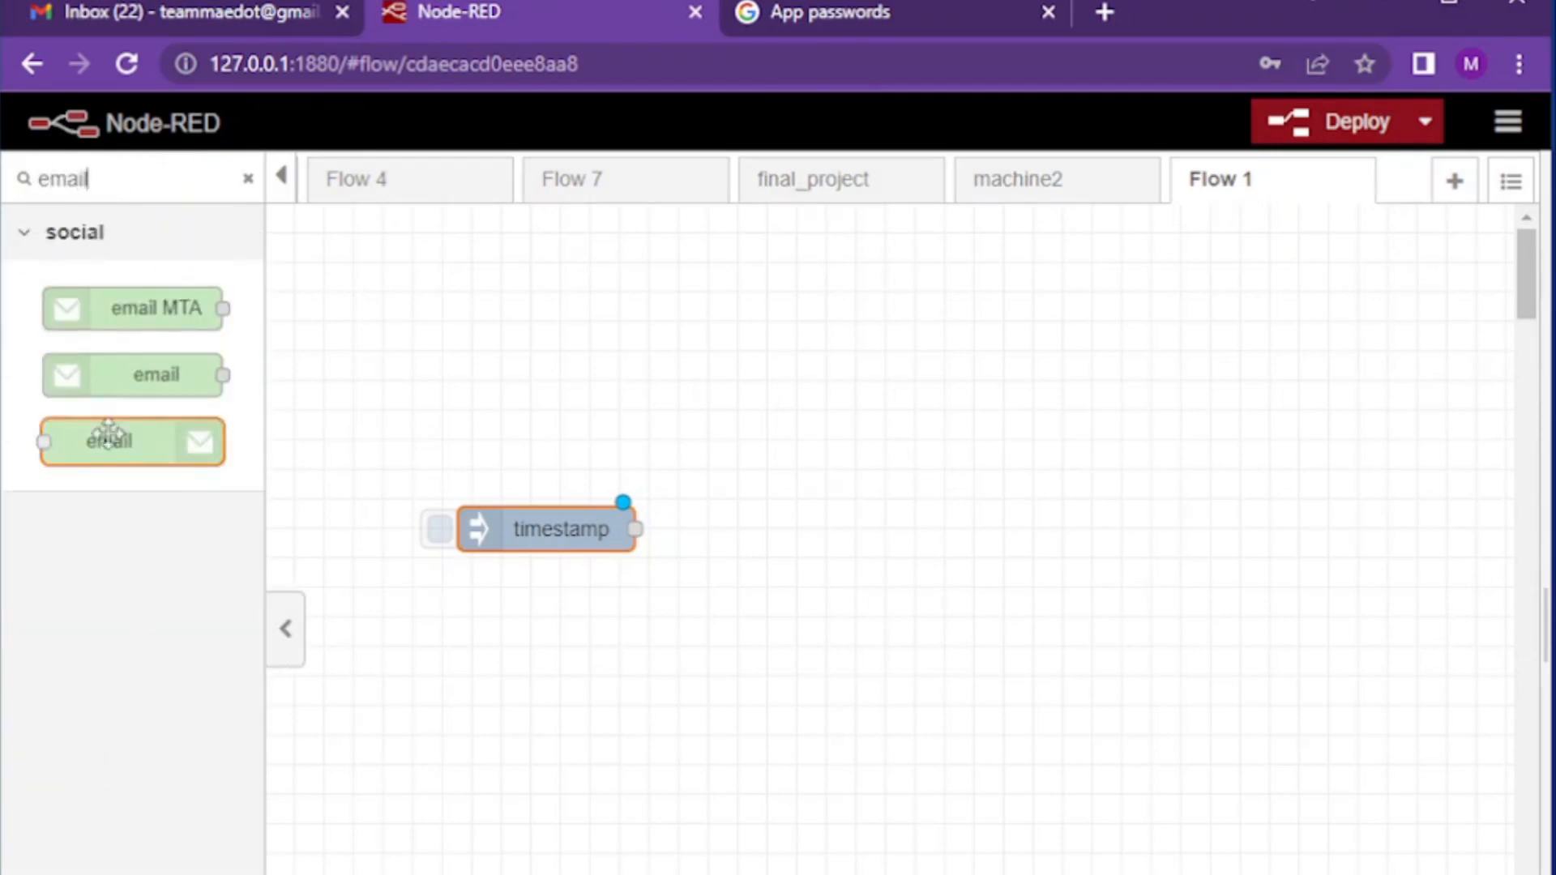
{"action": "left_click_drag", "start_coordinate": [132, 441], "coordinate": [921, 524]}
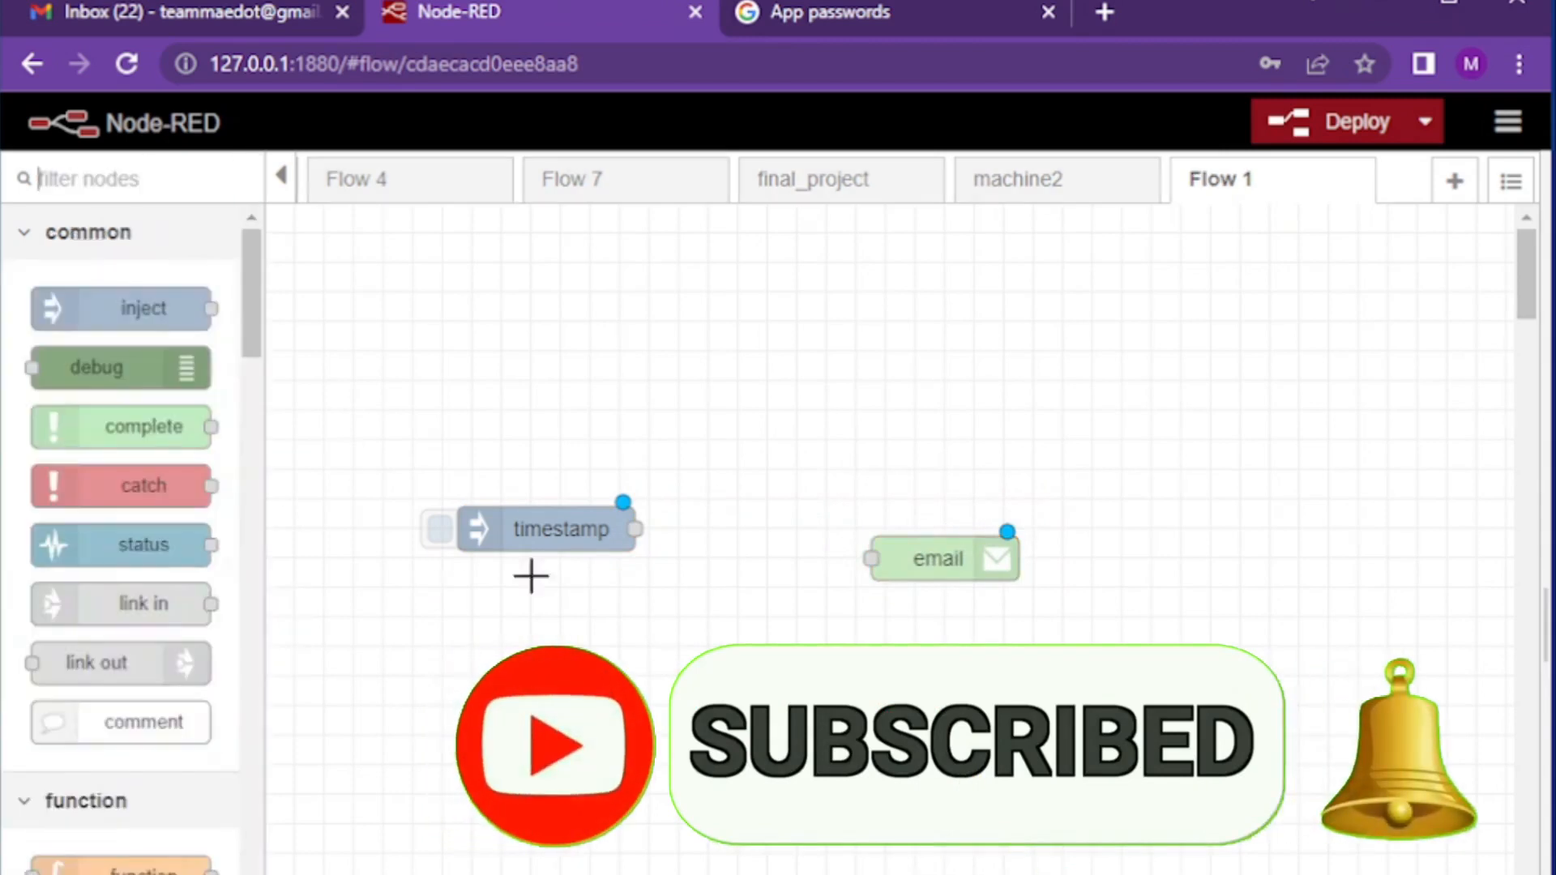
{"action": "left_click_drag", "start_coordinate": [937, 557], "coordinate": [951, 500]}
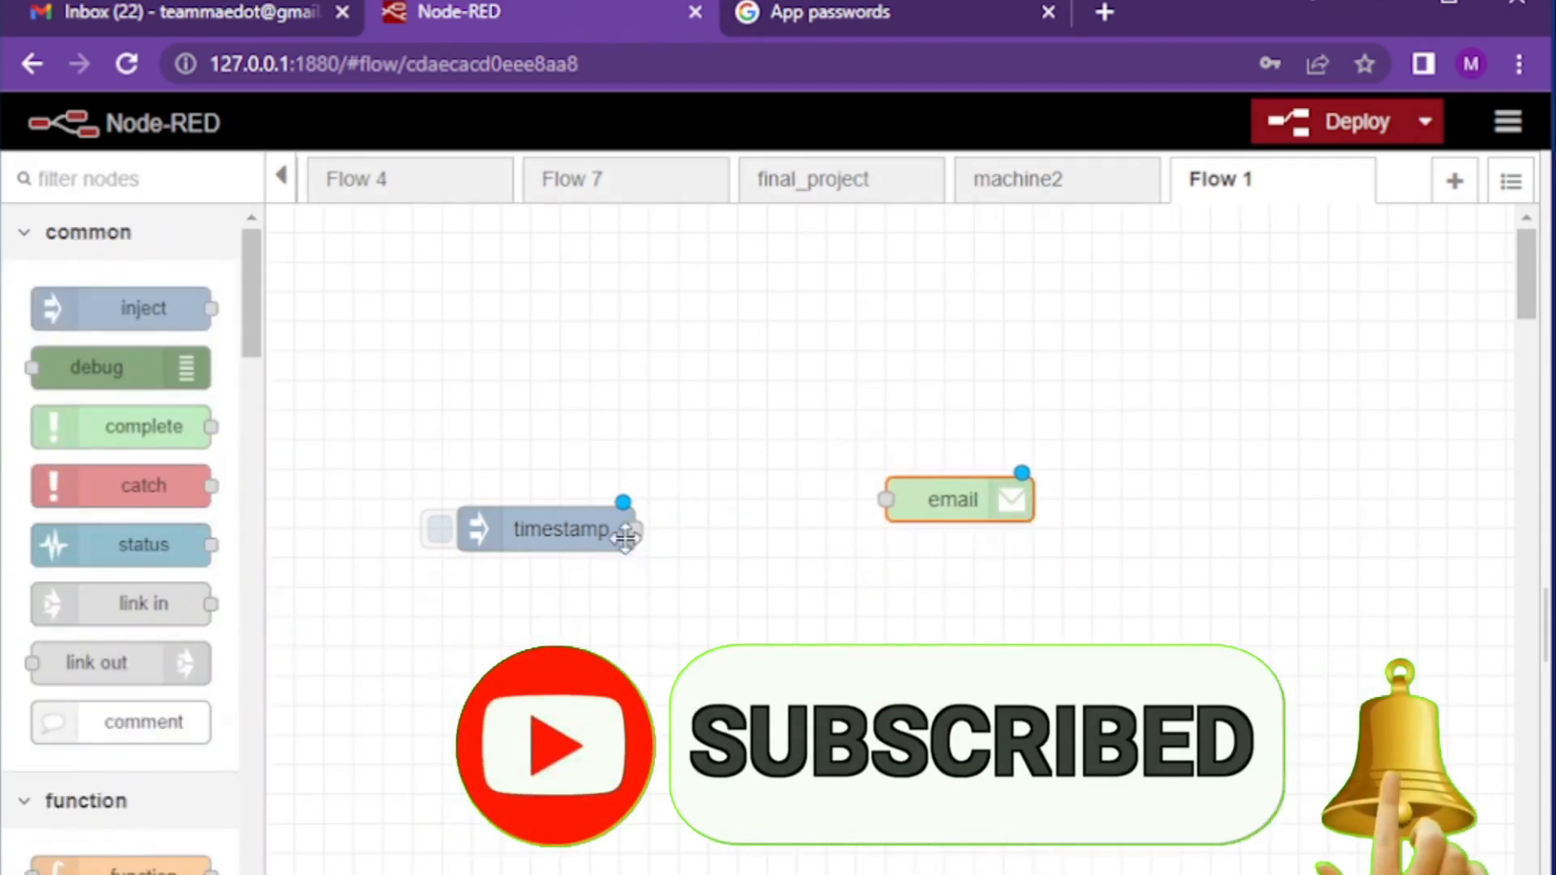
{"action": "left_click_drag", "start_coordinate": [623, 505], "coordinate": [884, 499]}
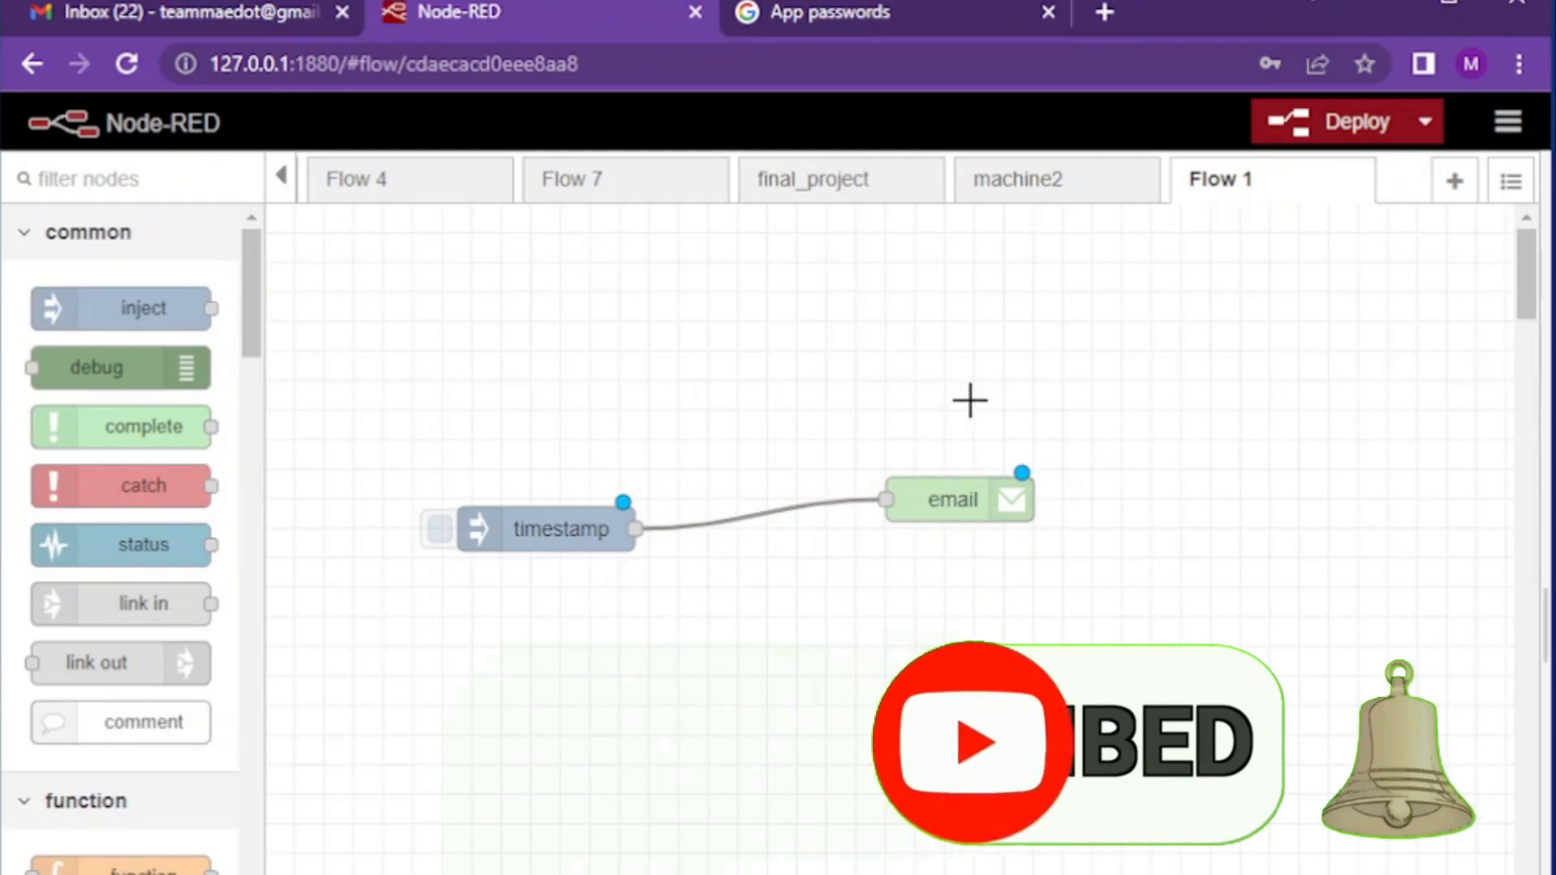
Name the inject node 'Node-Red project'.
{"action": "double_click", "coordinate": [561, 529]}
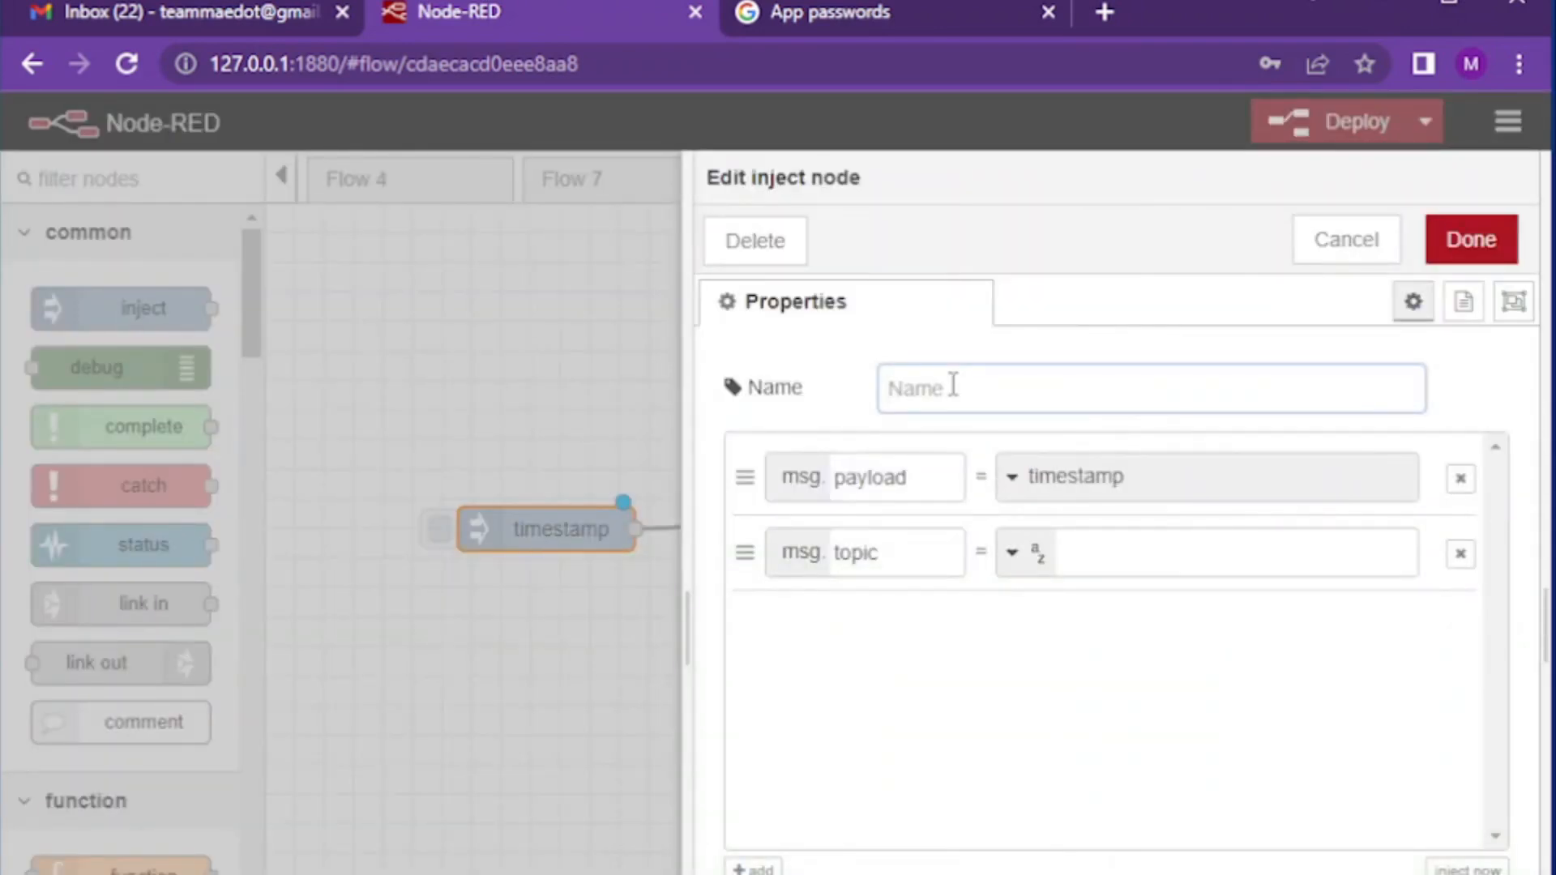
{"action": "type", "text": "Nd"}
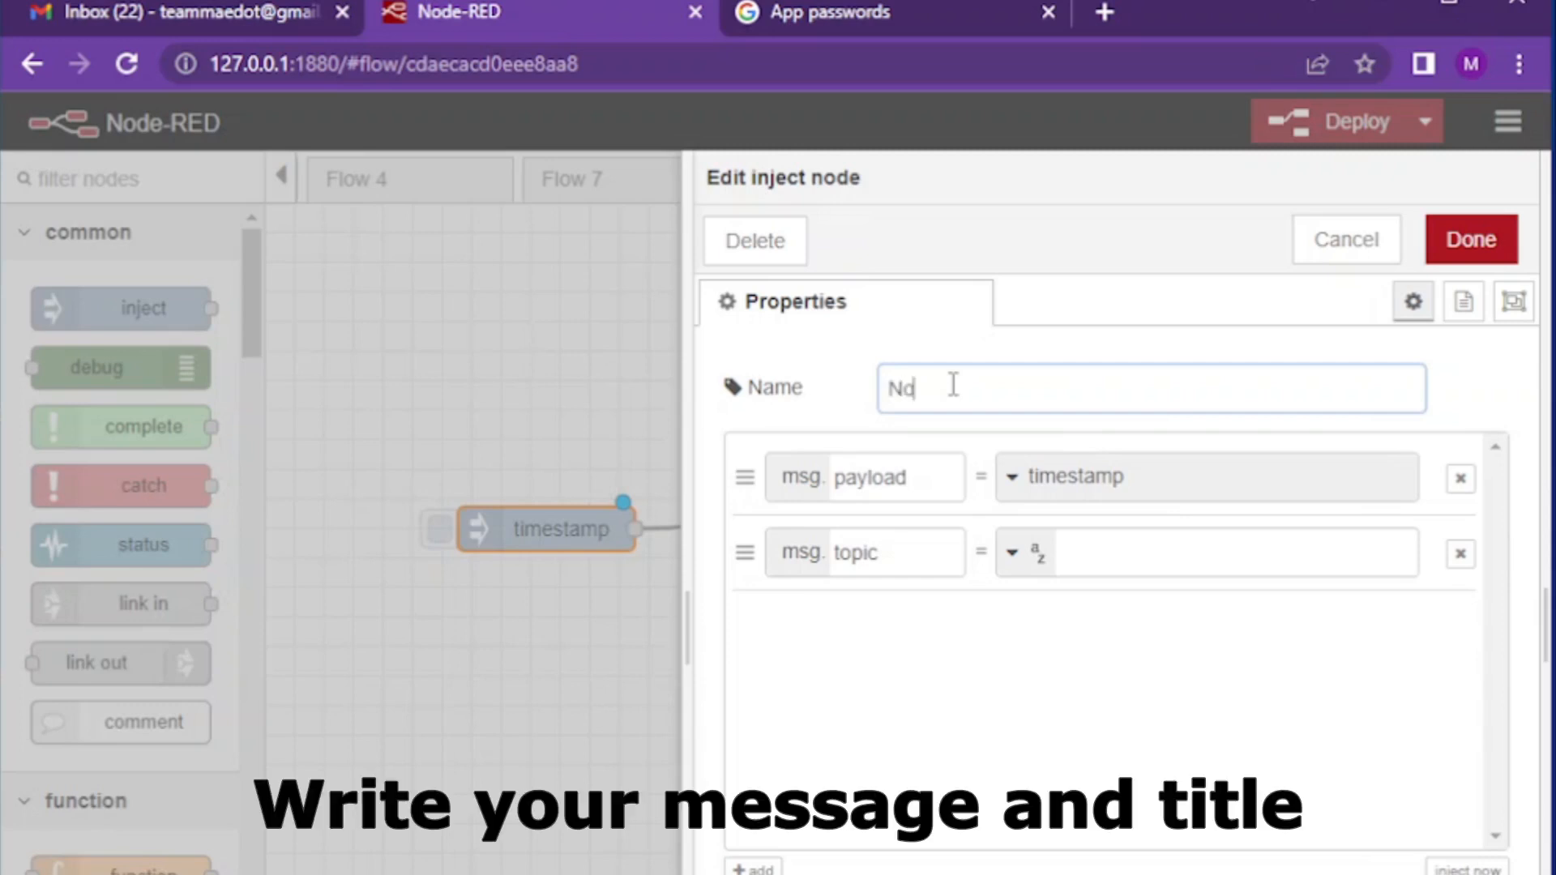
{"action": "type", "text": "de-Red"}
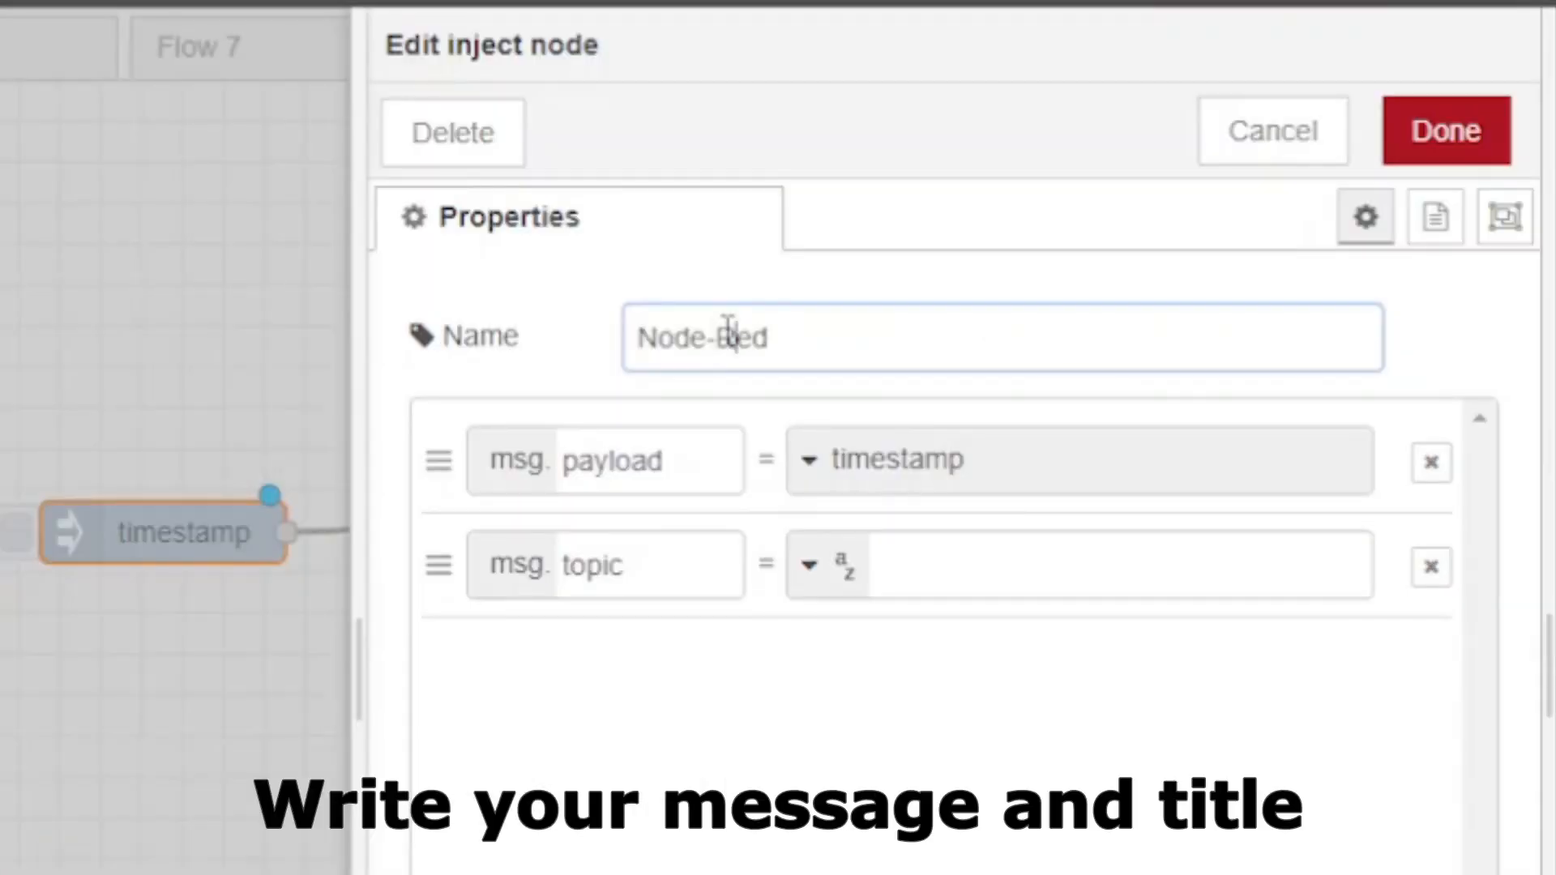
{"action": "type", "text": "projed"}
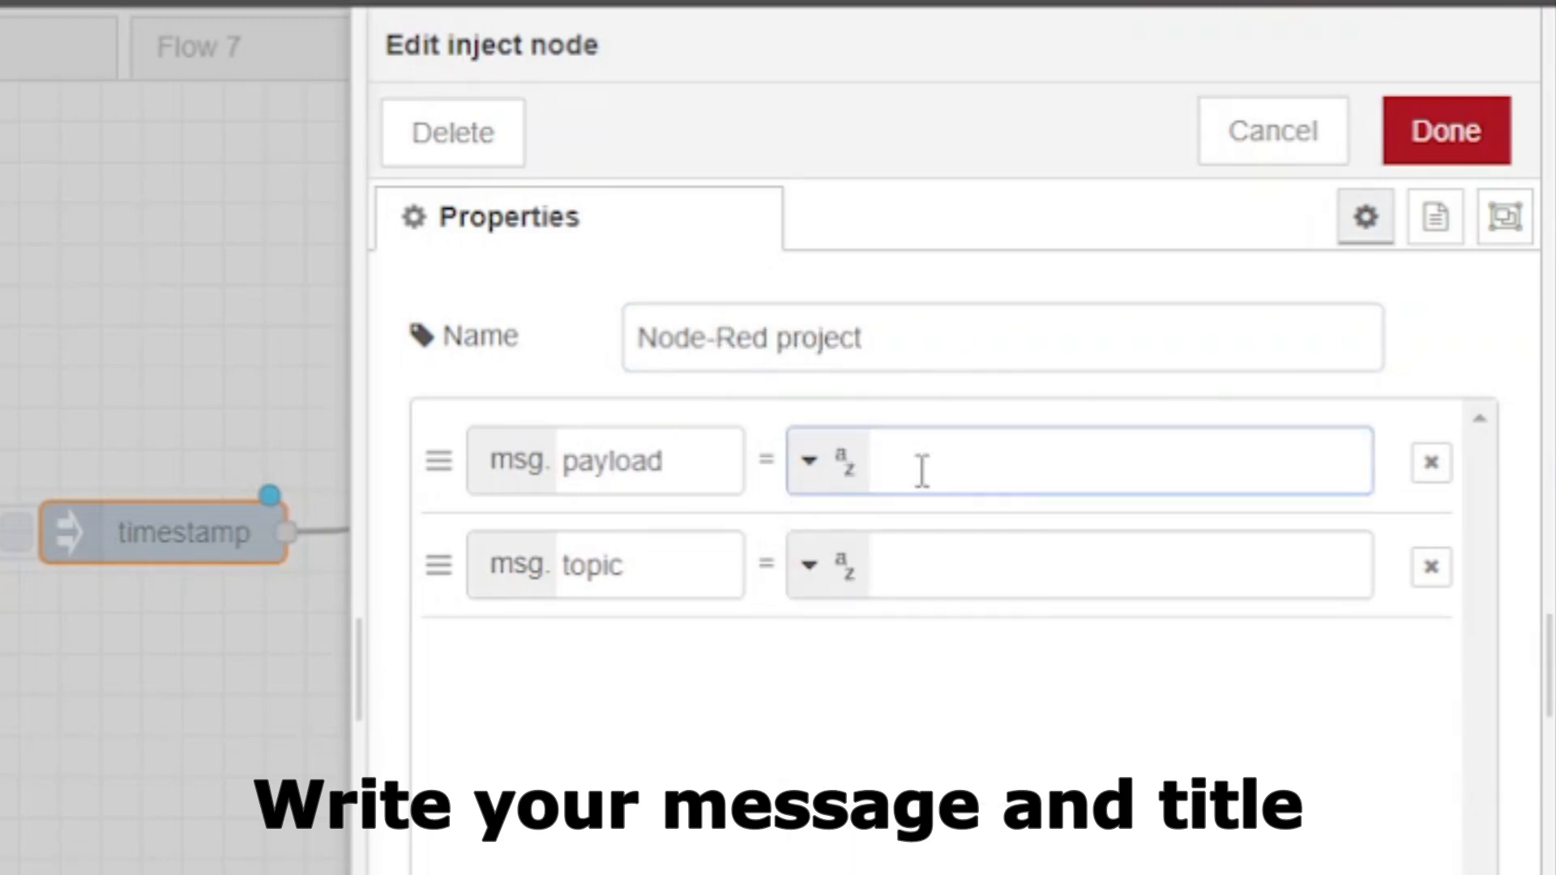
Set the payload to a 'Please watch until the end...' message and topic 'Node-Red project-1'.
{"action": "type", "text": "Please watch u"}
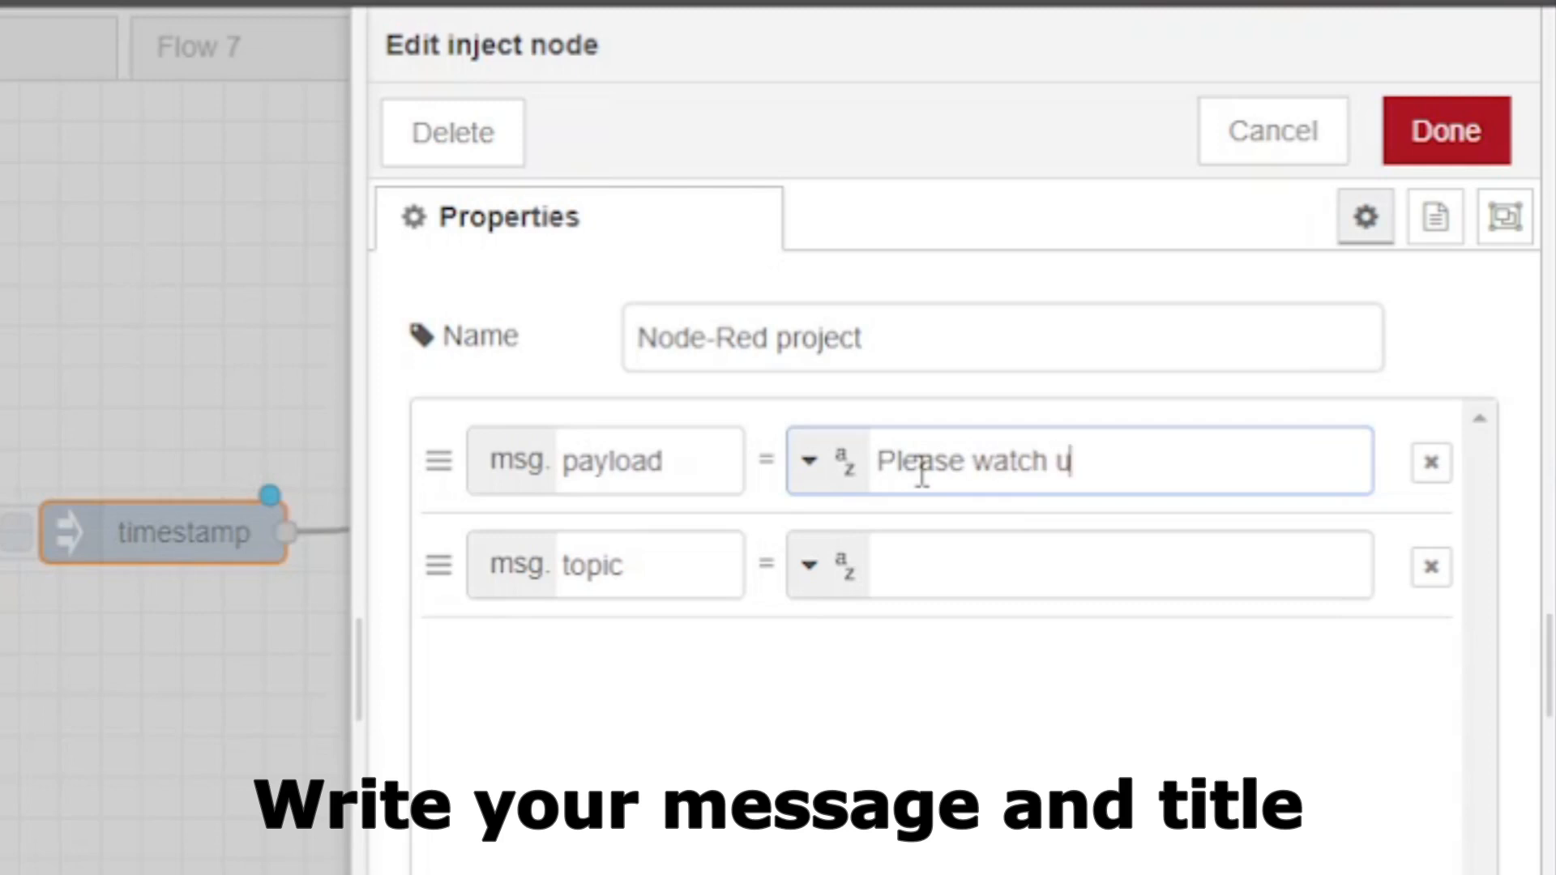
{"action": "type", "text": "ntil the end and if"}
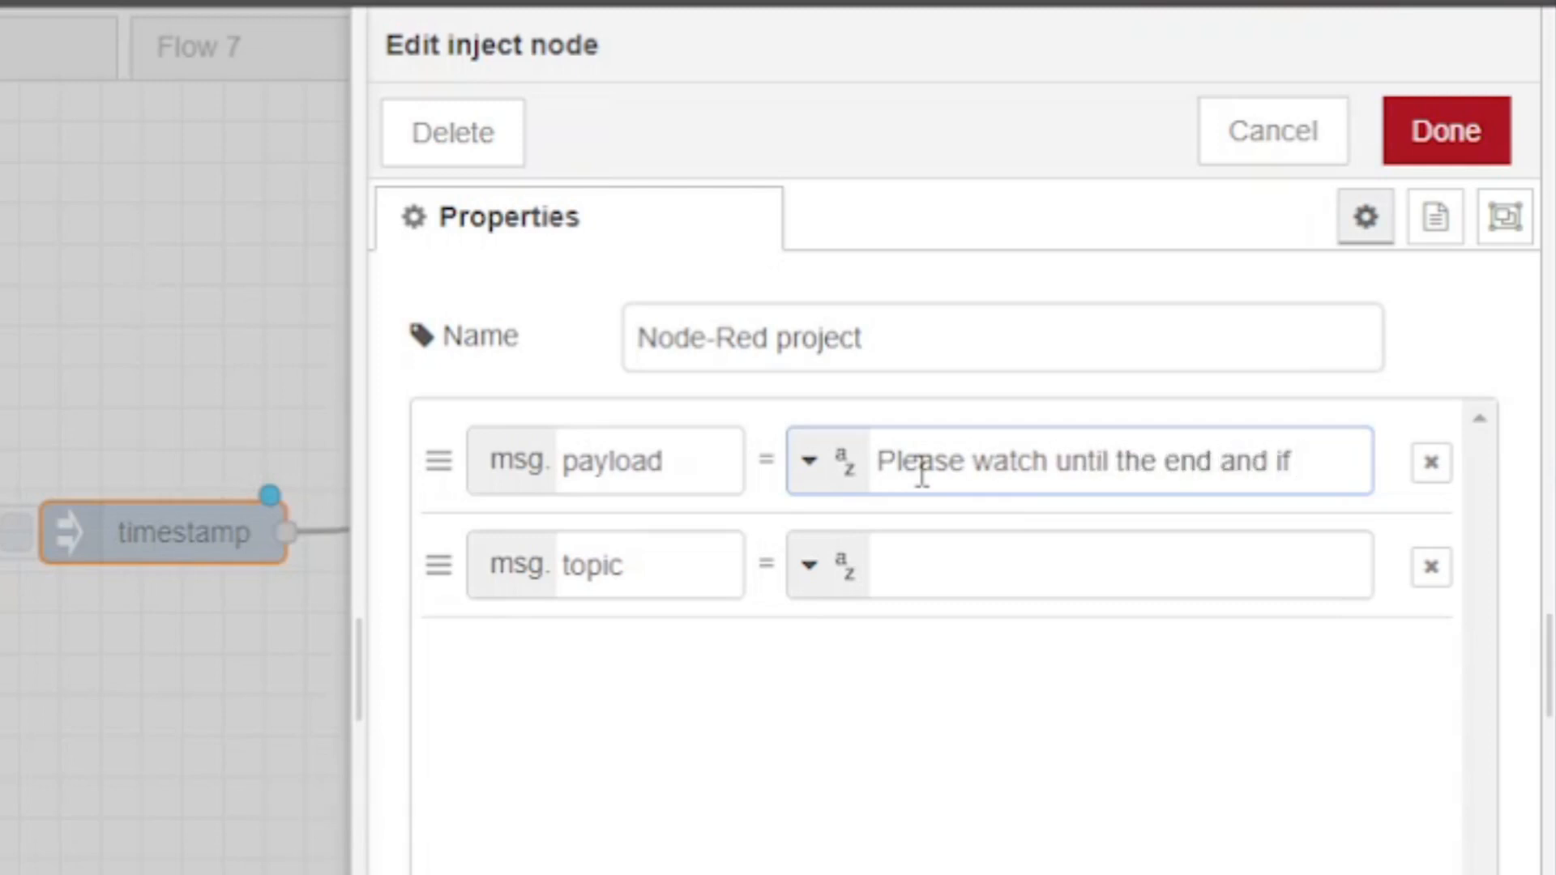
{"action": "type", "text": "it work"}
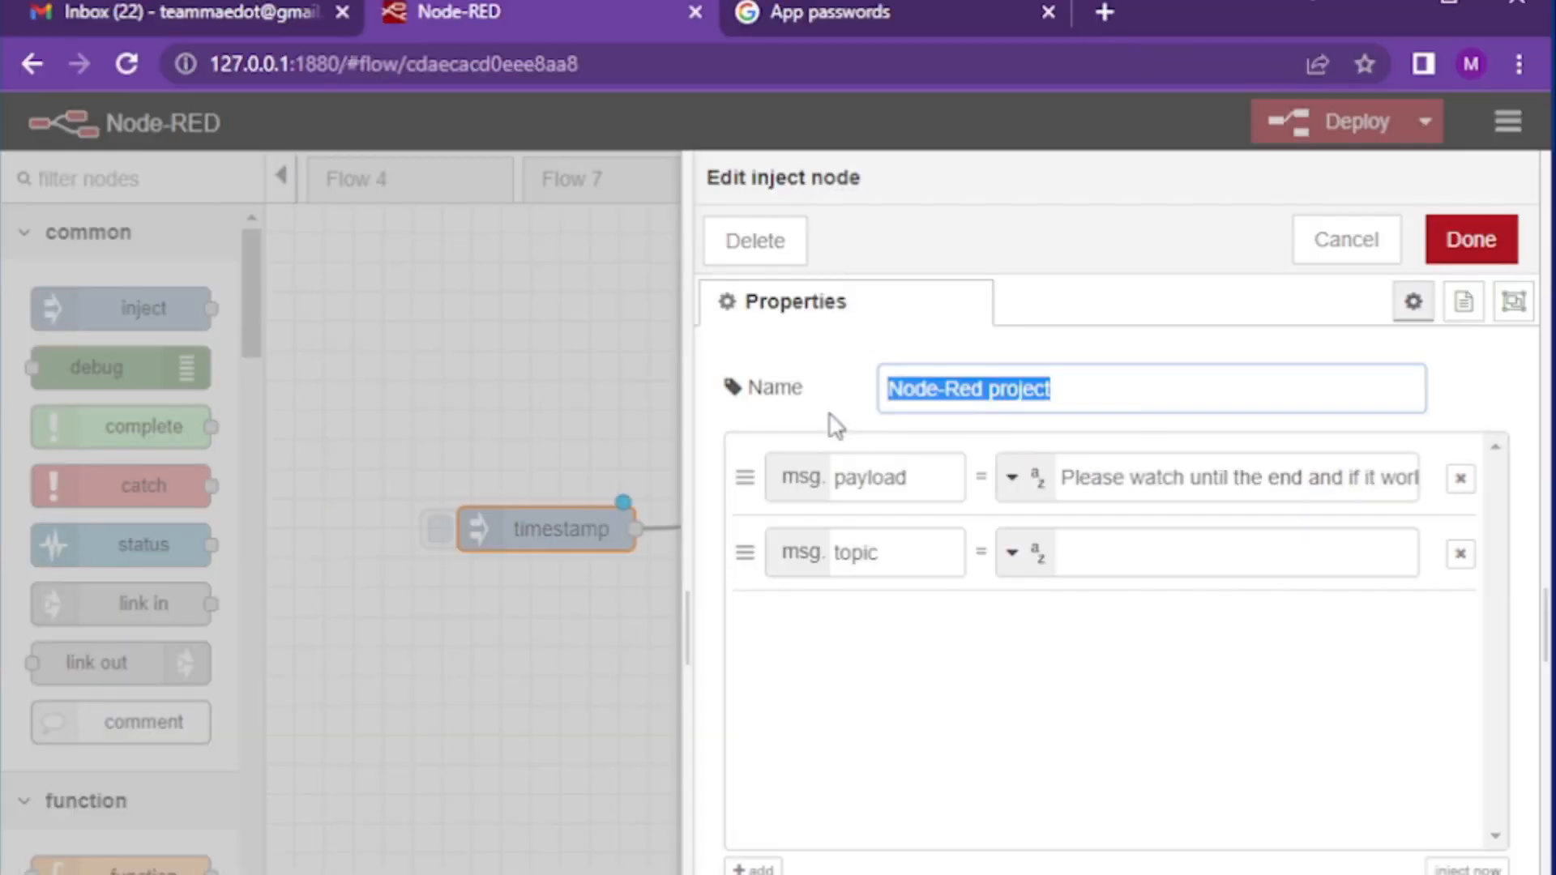
{"action": "type", "text": "Node-Red project"}
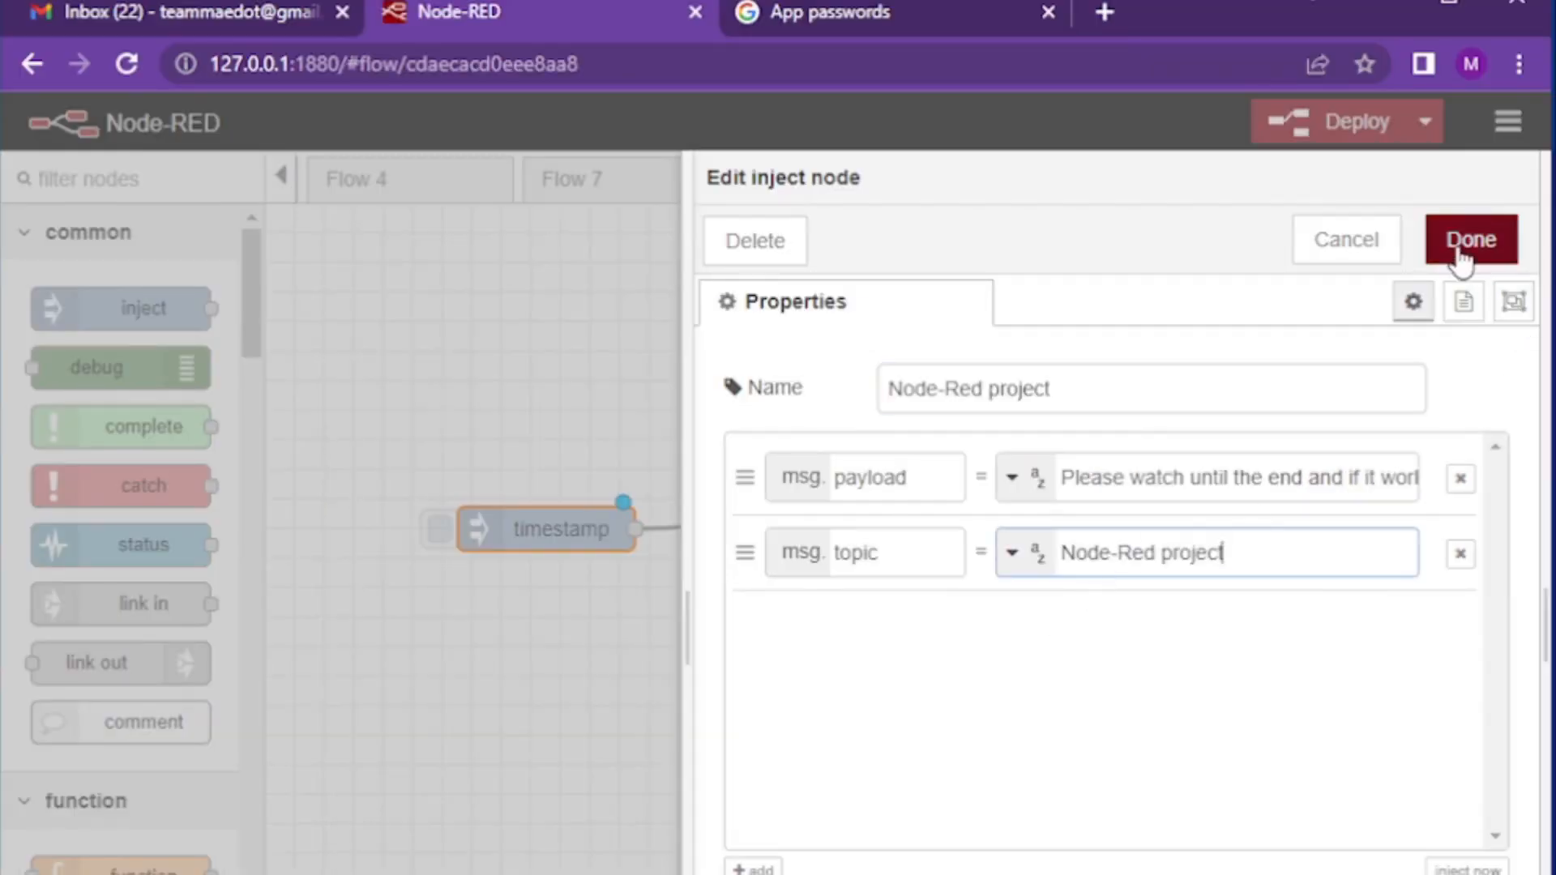
{"action": "type", "text": "-1"}
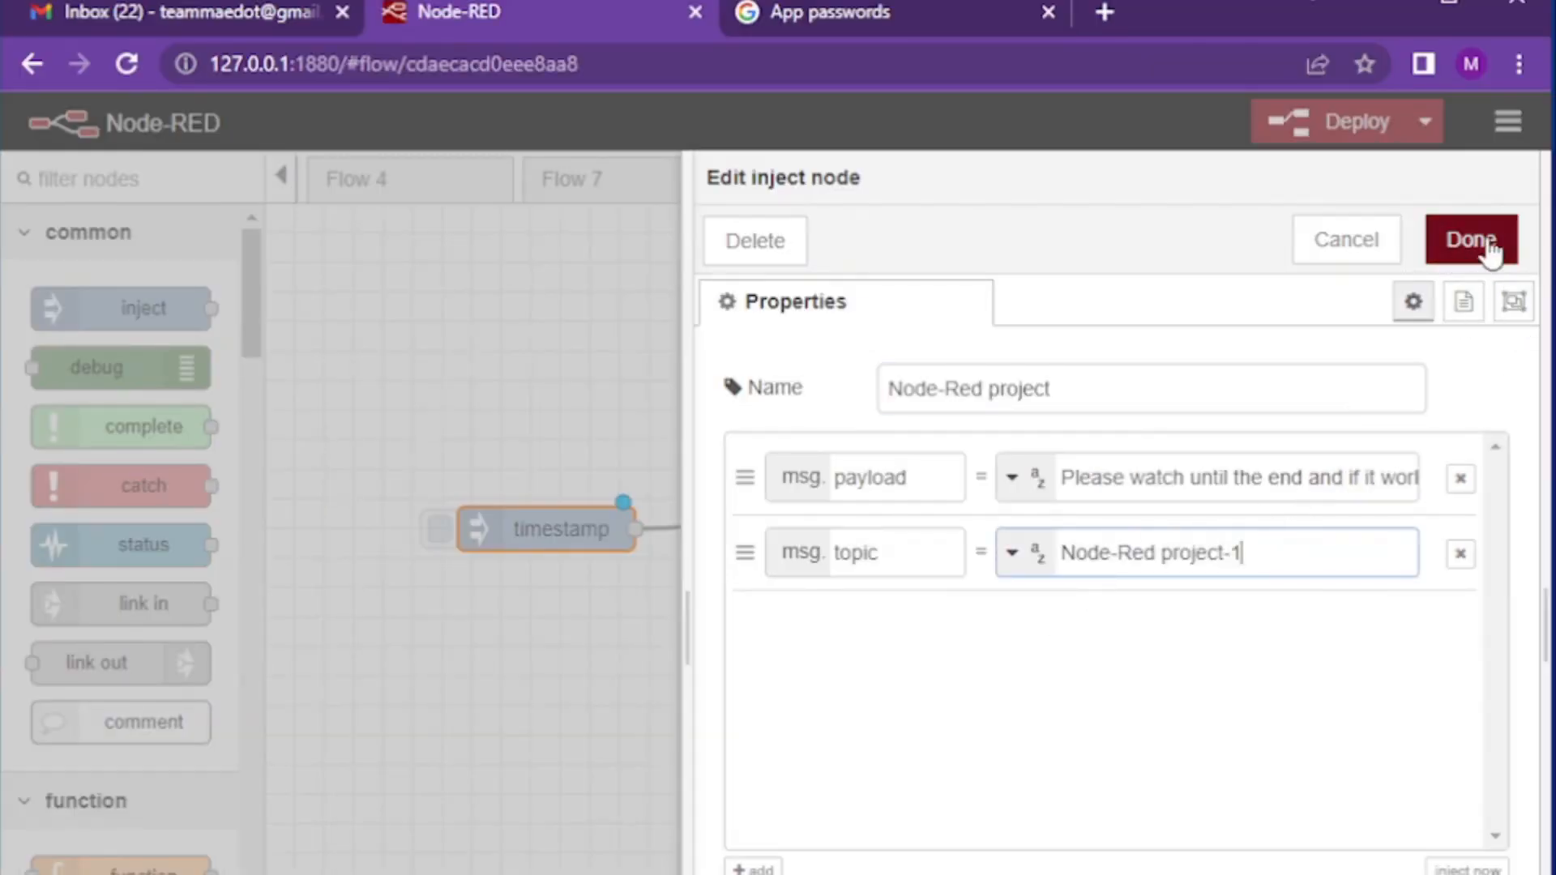
{"action": "left_click", "coordinate": [1470, 240]}
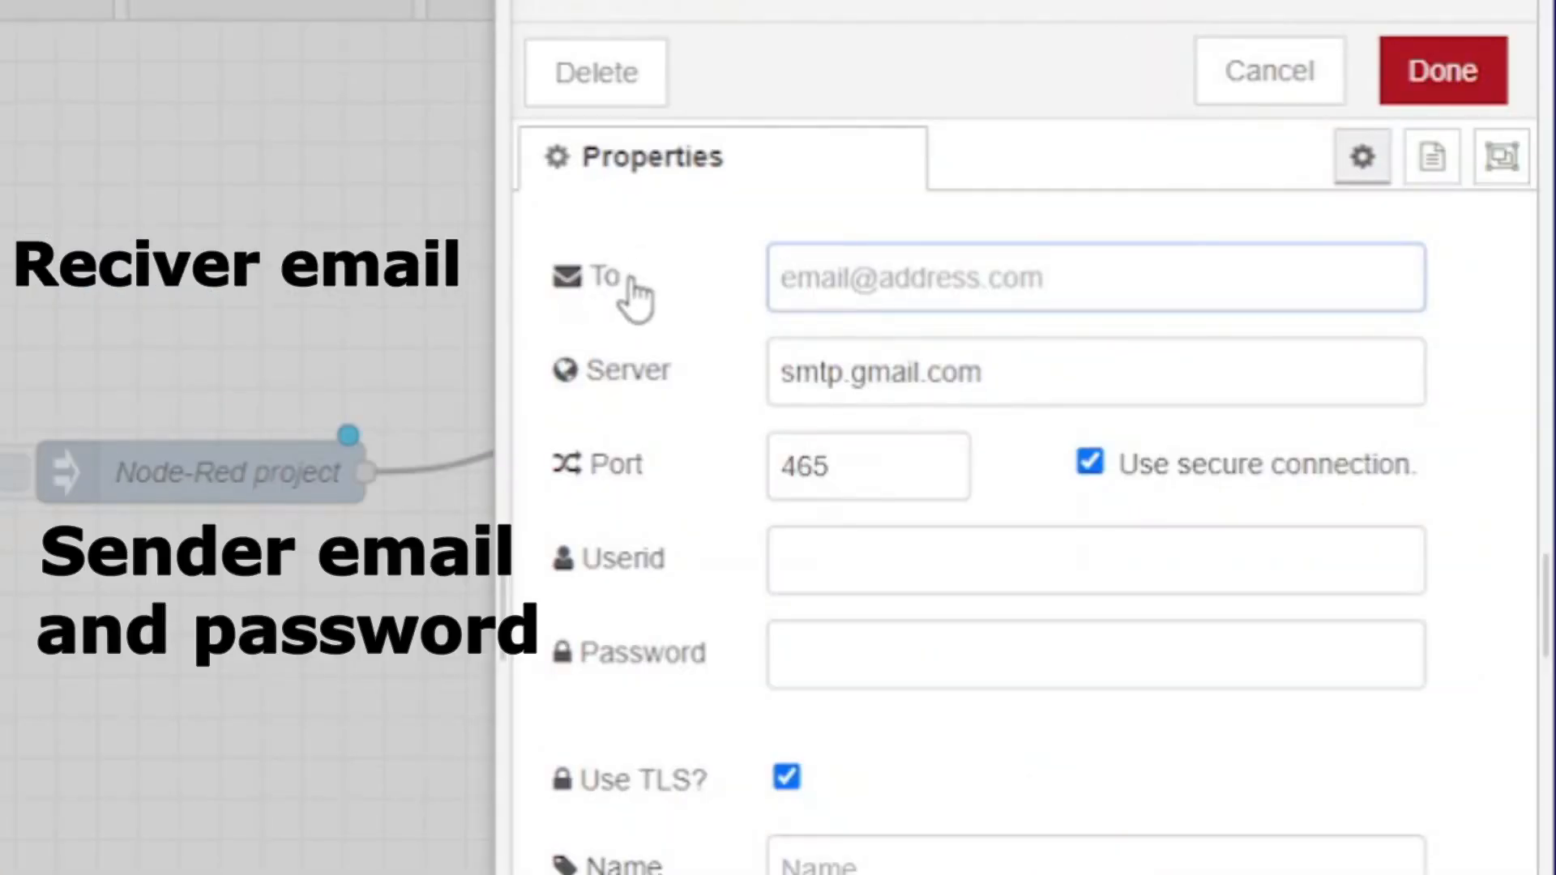
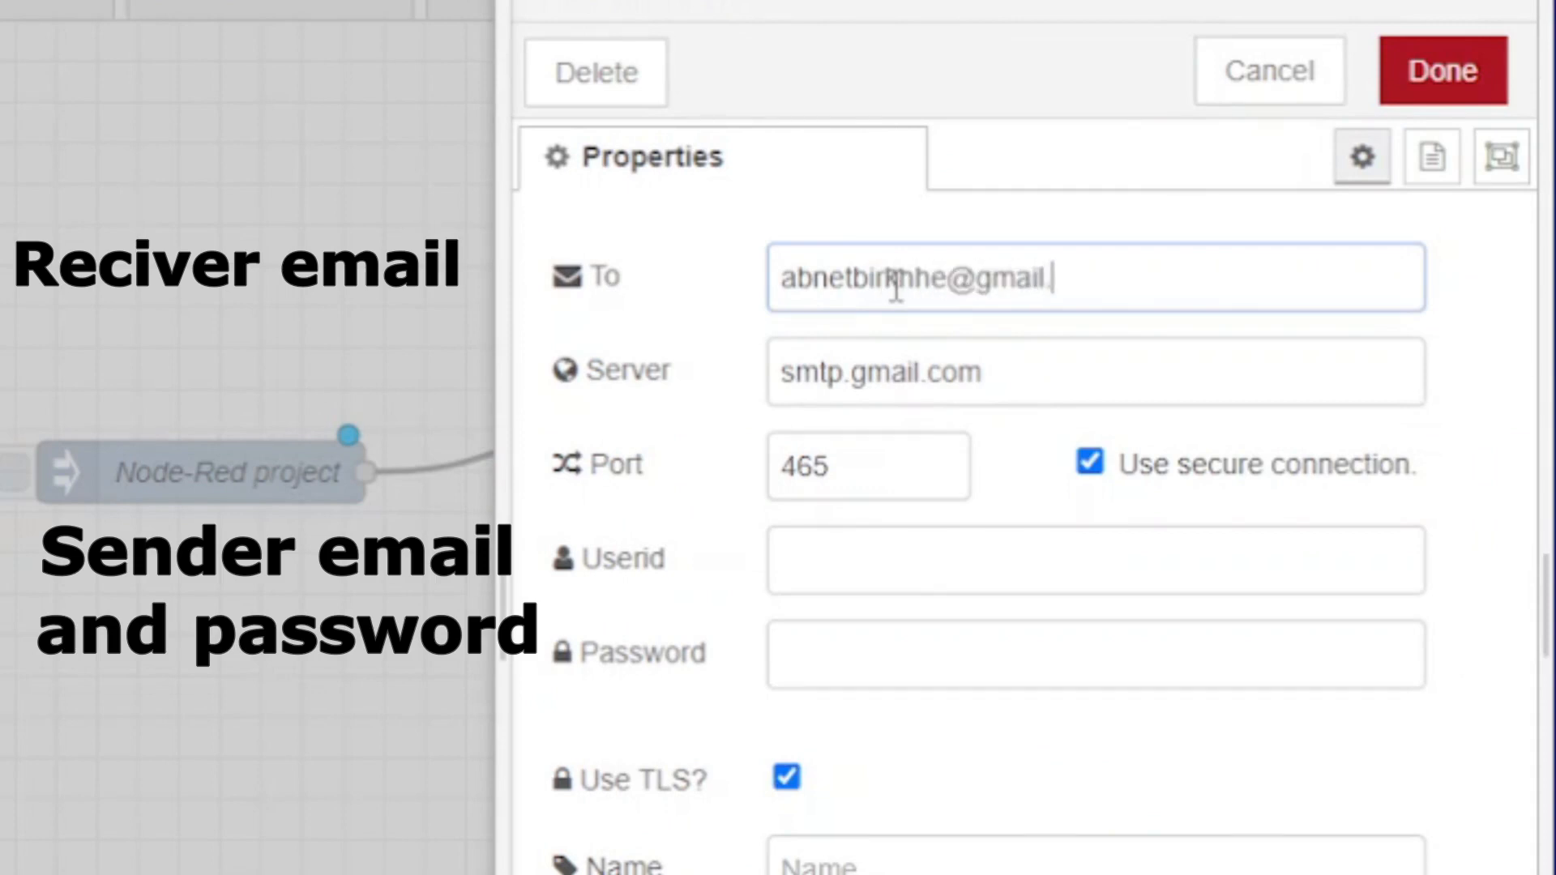
Set the email node's recipient address, Gmail sender userid and password, with smtp.gmail.com on port 465.
{"action": "left_click", "coordinate": [1096, 559]}
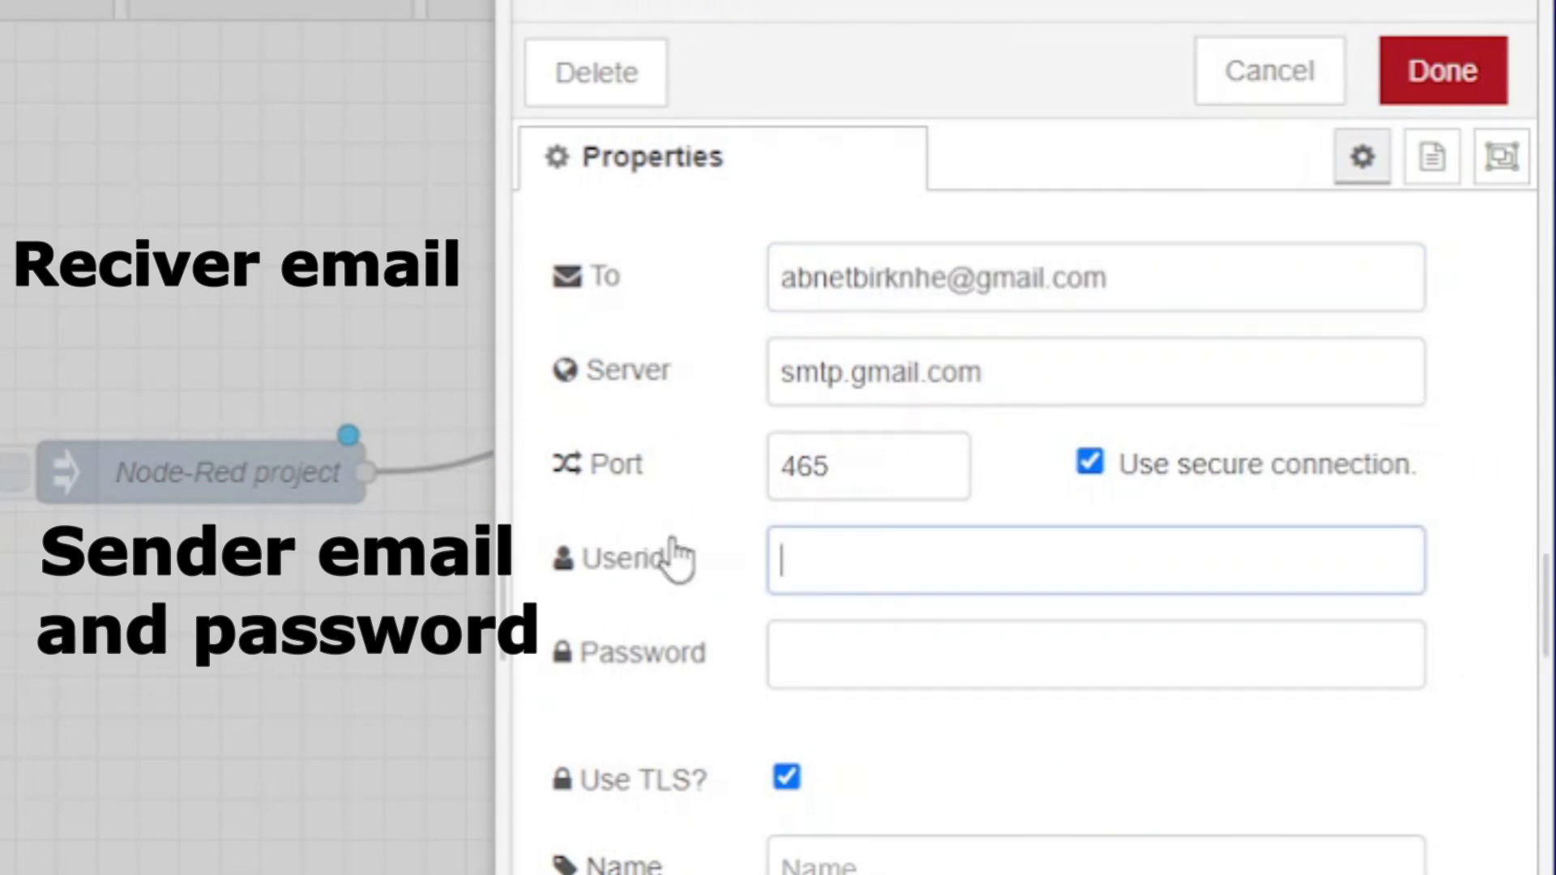
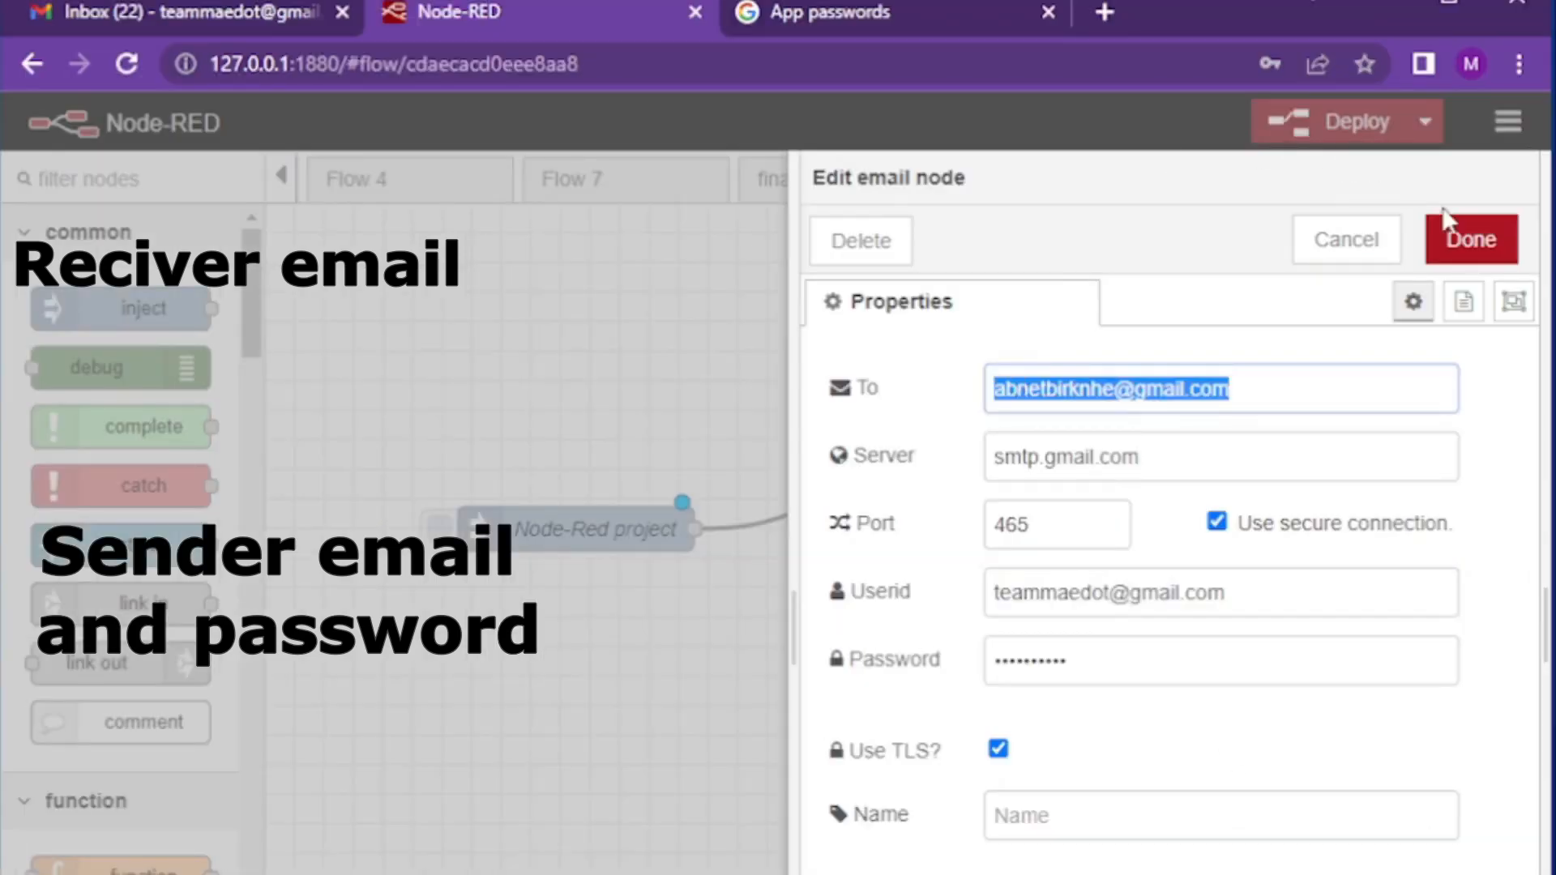
{"action": "left_click", "coordinate": [1469, 240]}
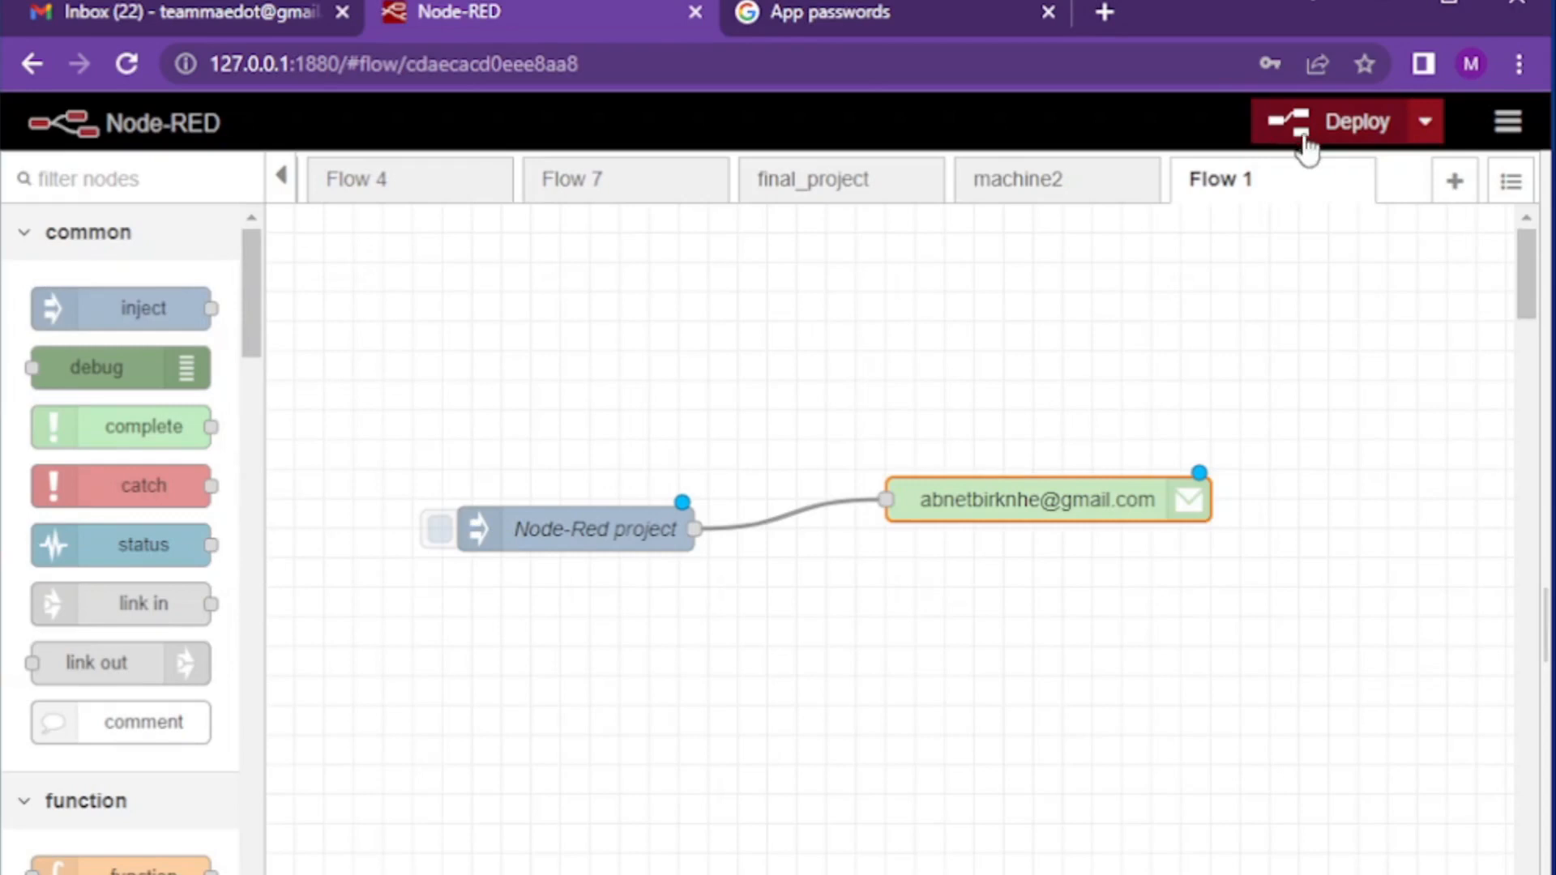
Deploy the flow and fire the inject node so the email node starts sending.
{"action": "left_click", "coordinate": [1346, 122]}
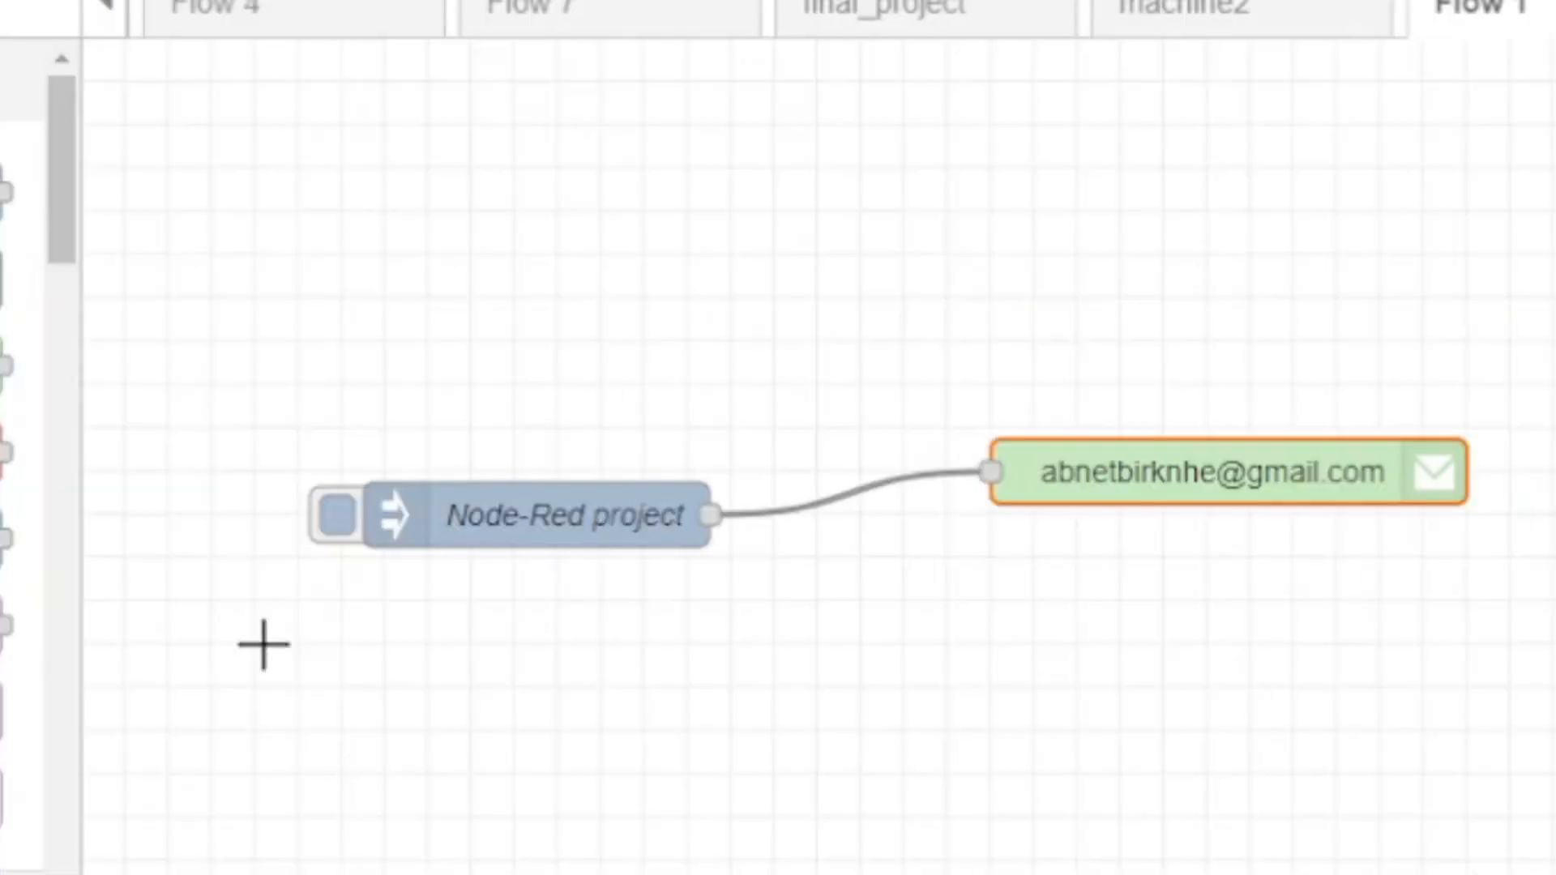
{"action": "left_click", "coordinate": [335, 515]}
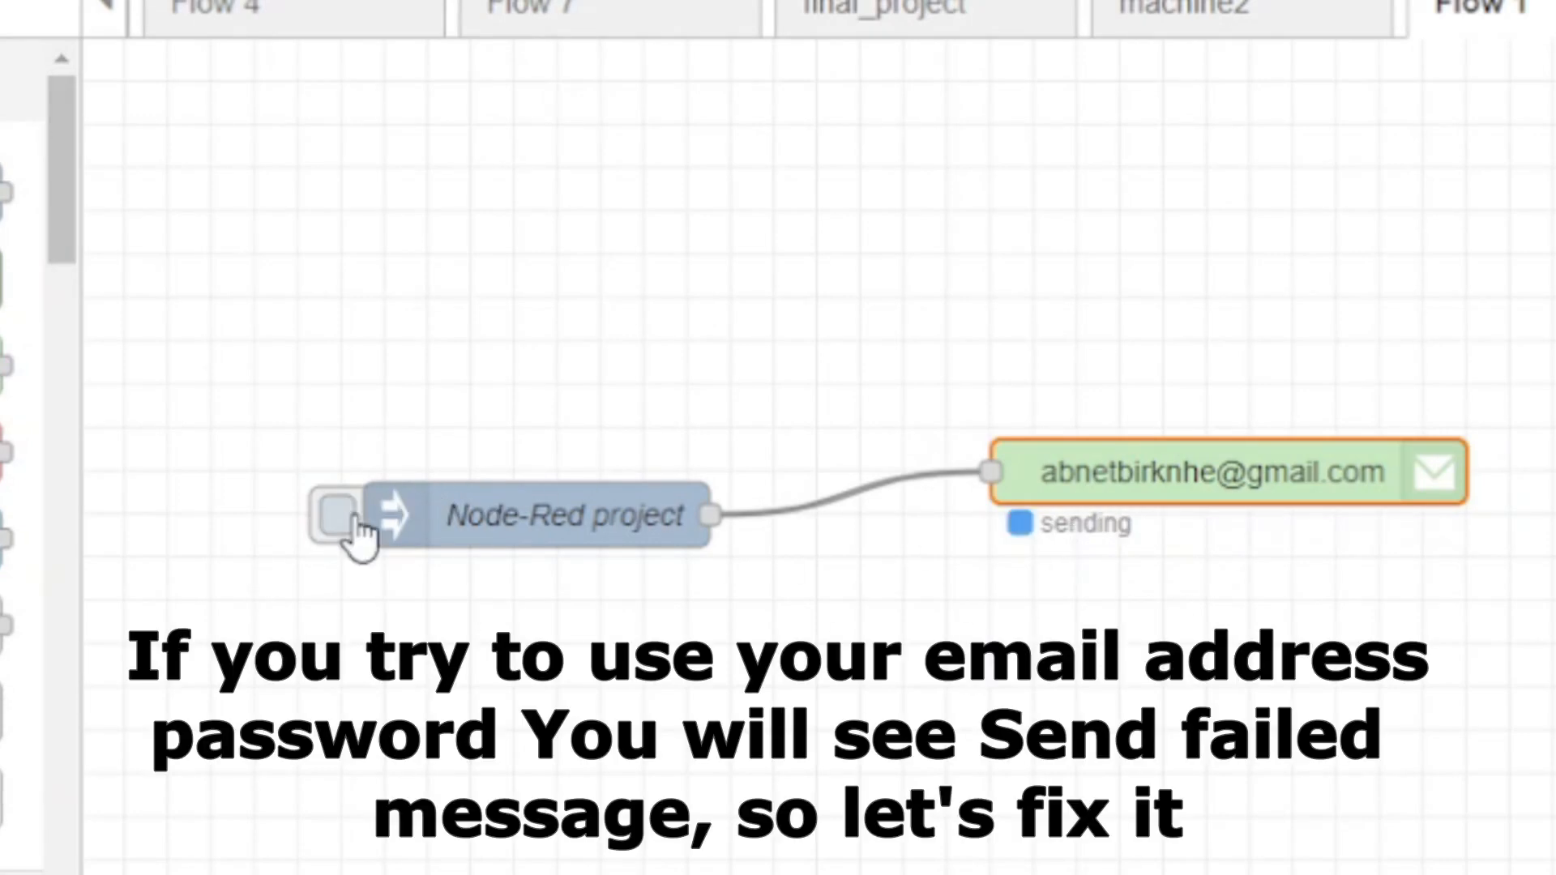
{"action": "left_click", "coordinate": [335, 516]}
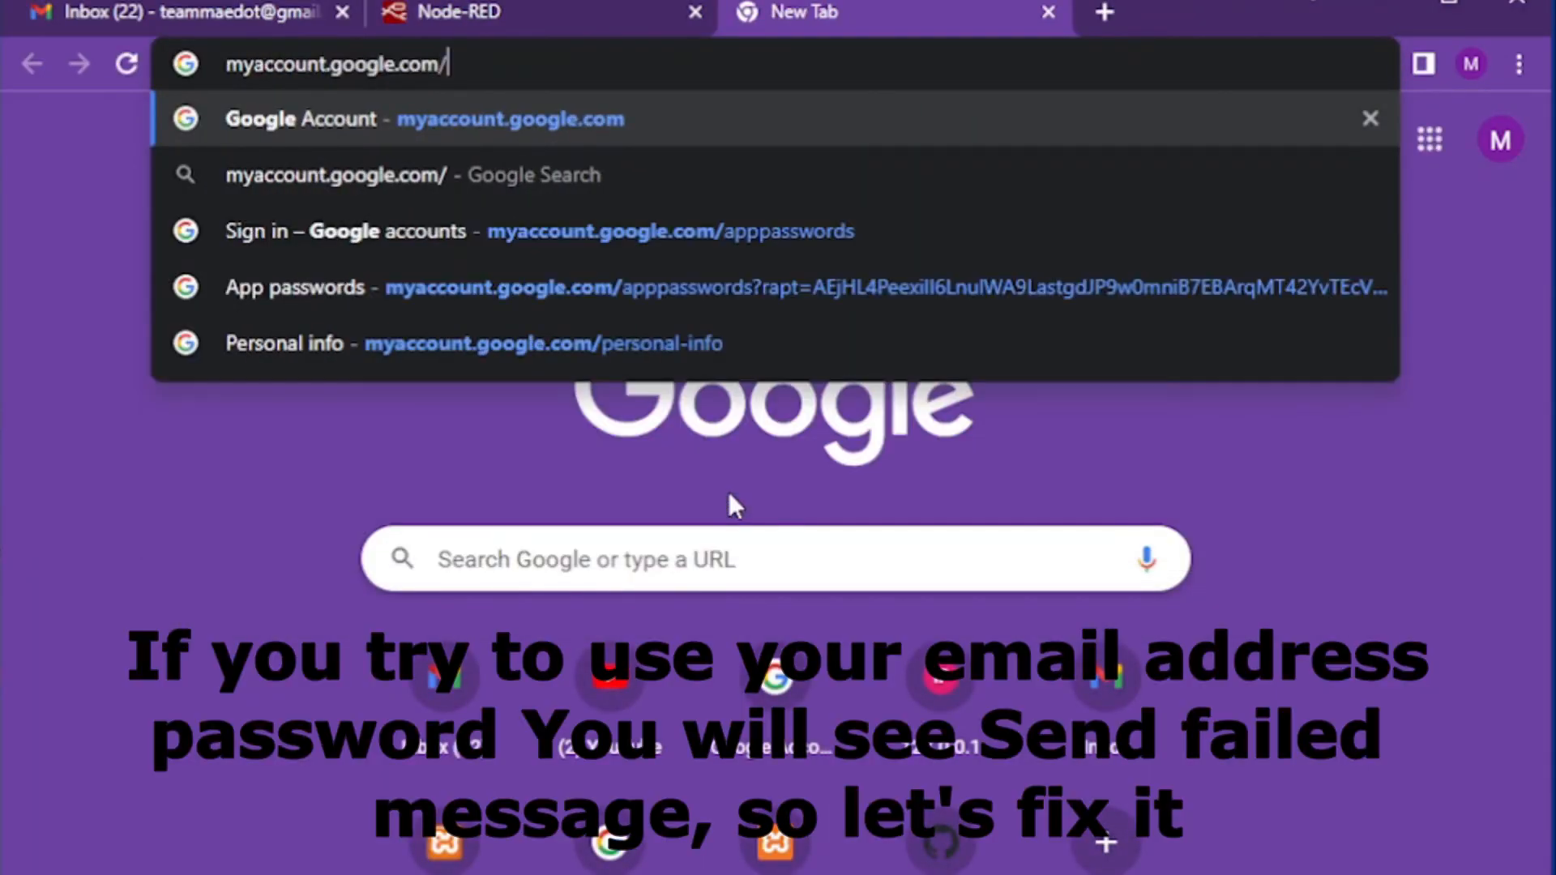
Go to myaccount.google.com/apppasswords and verify identity with the account password.
{"action": "type", "text": "app"}
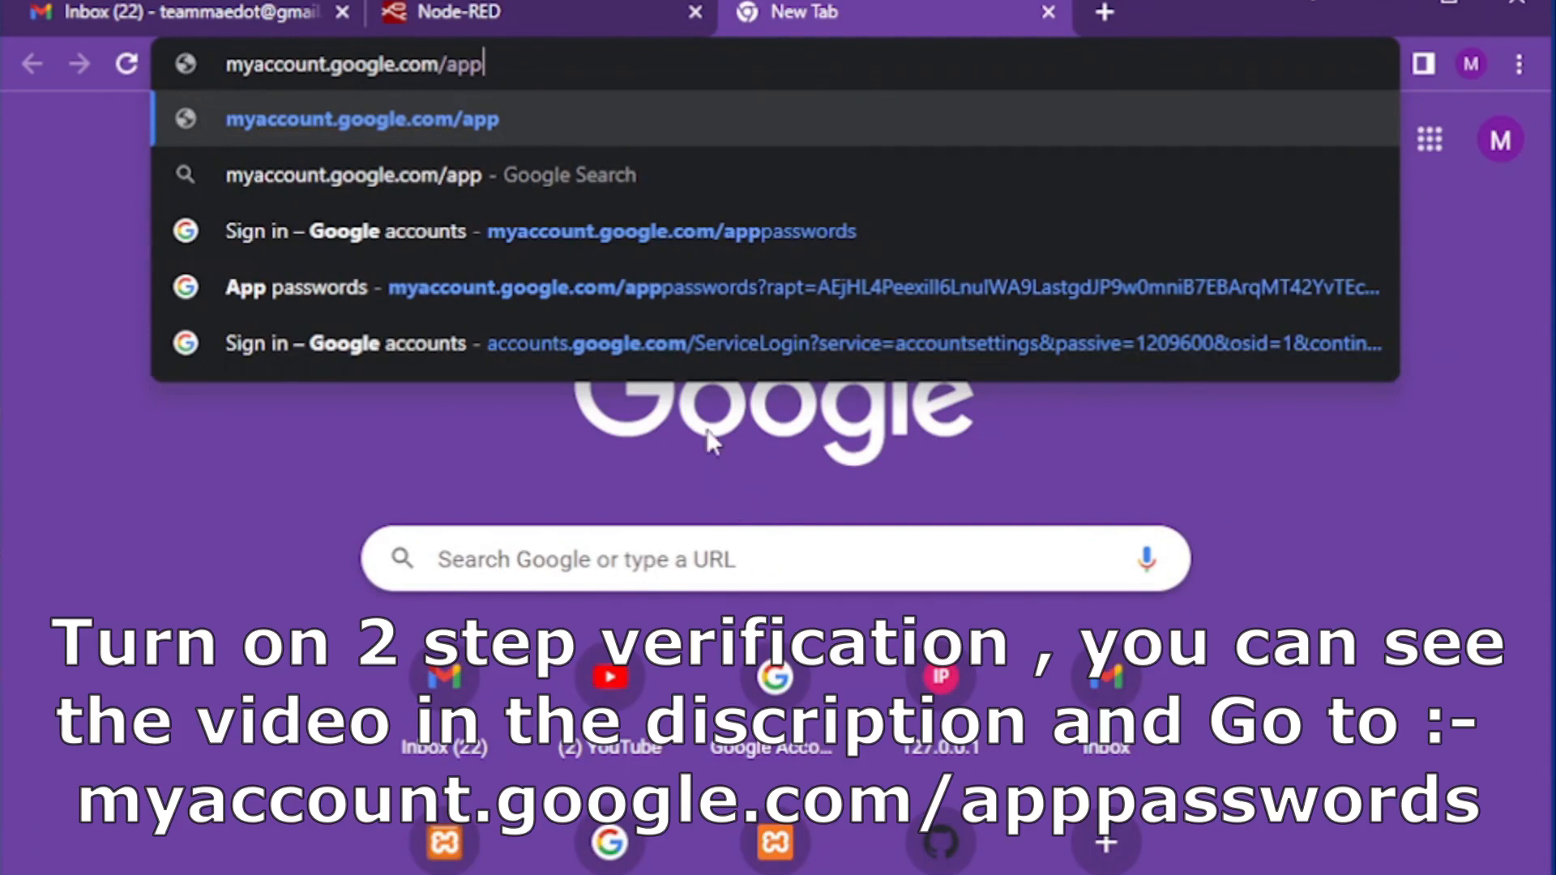
{"action": "type", "text": "password"}
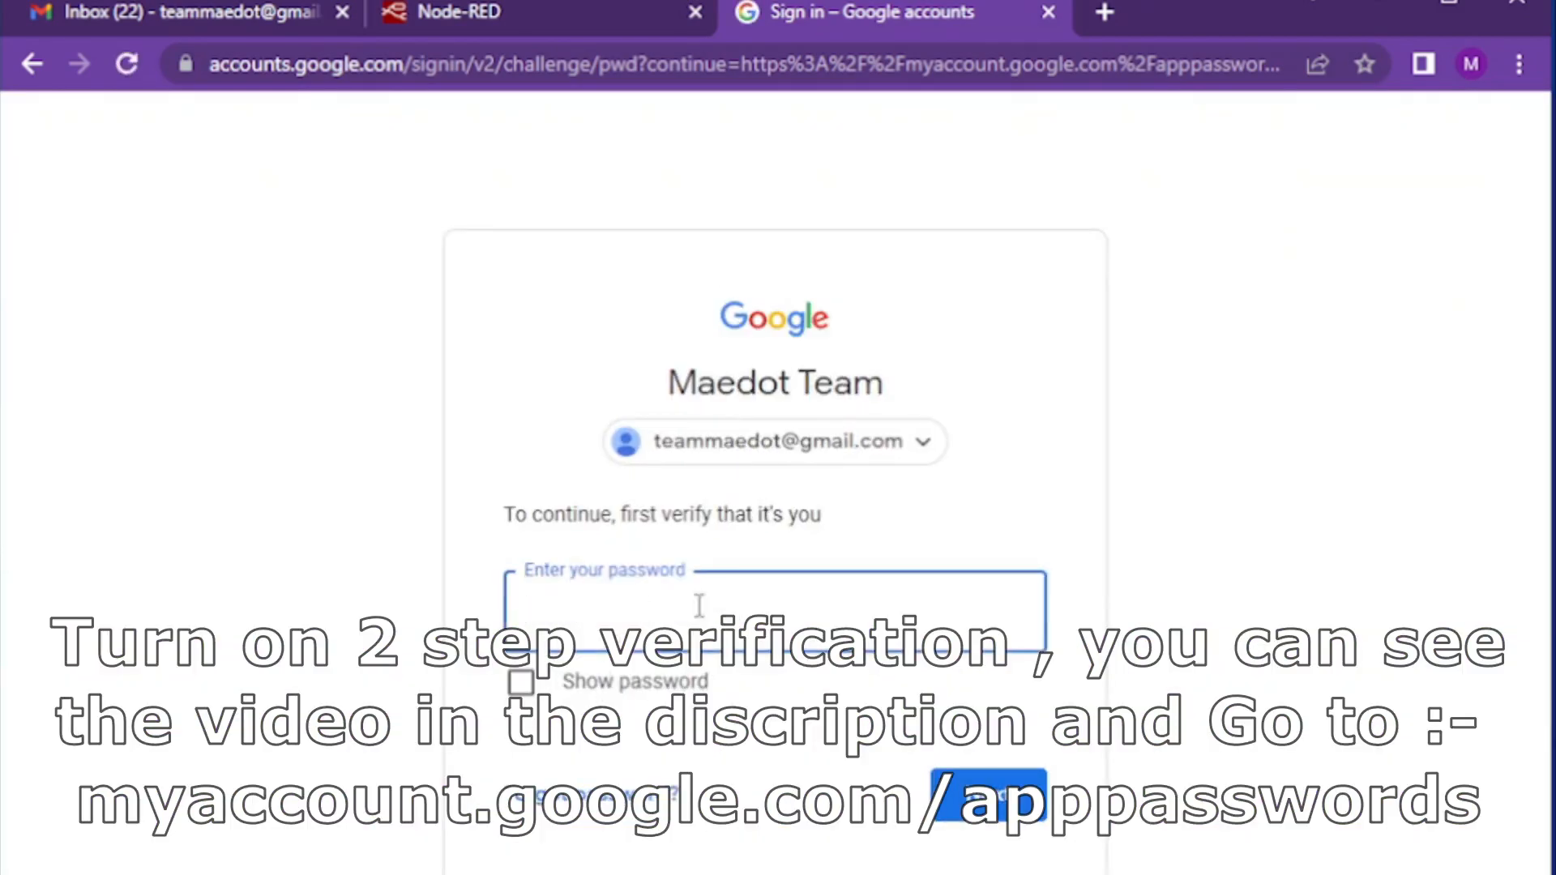
{"action": "type", "text": "password"}
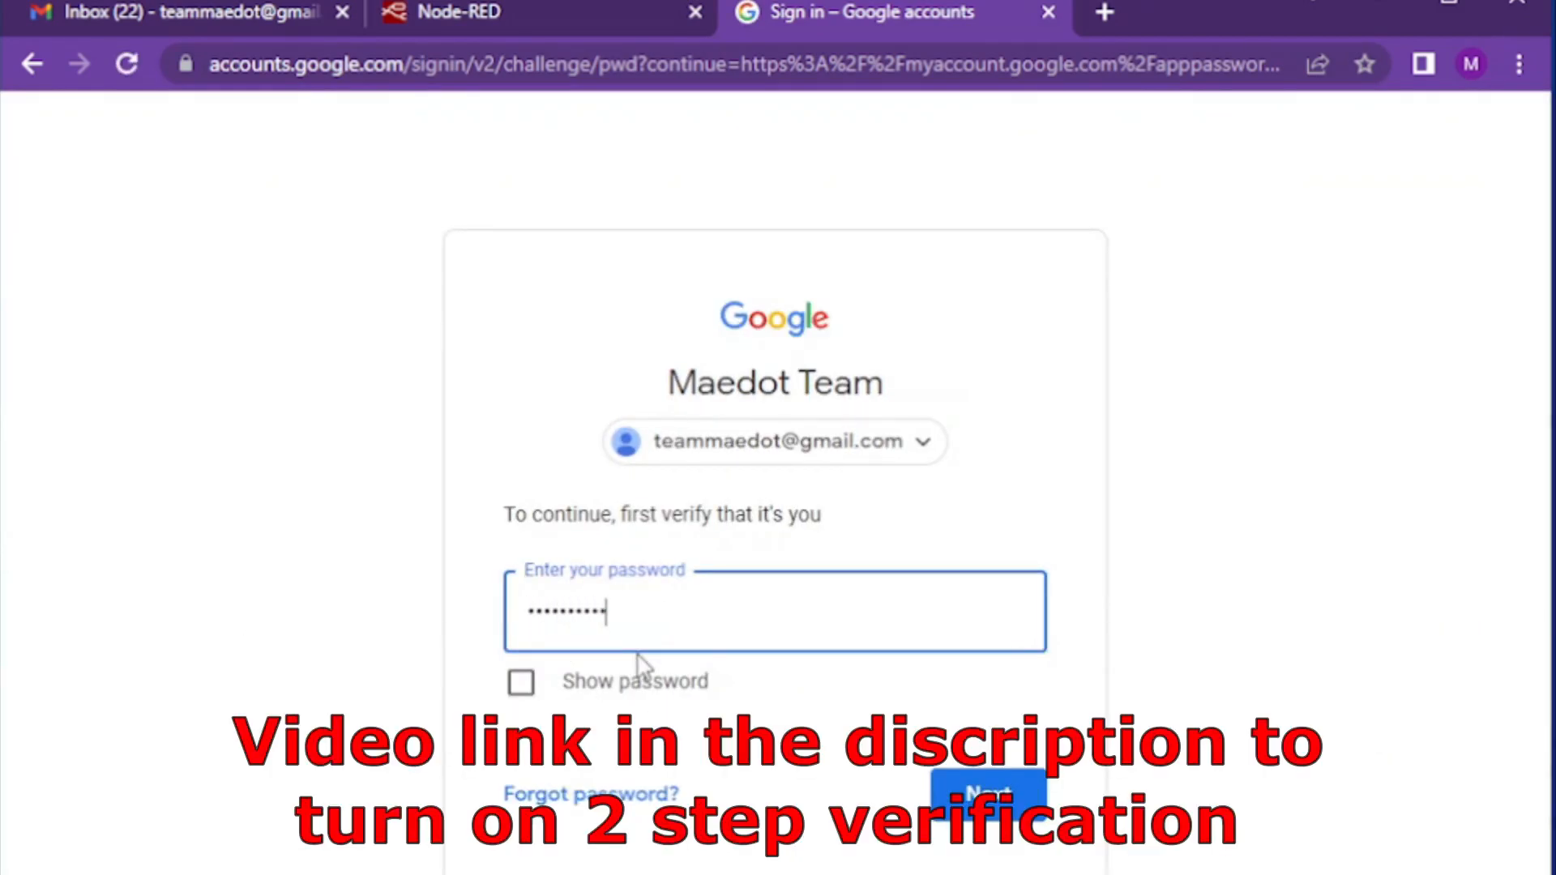
{"action": "left_click", "coordinate": [988, 794]}
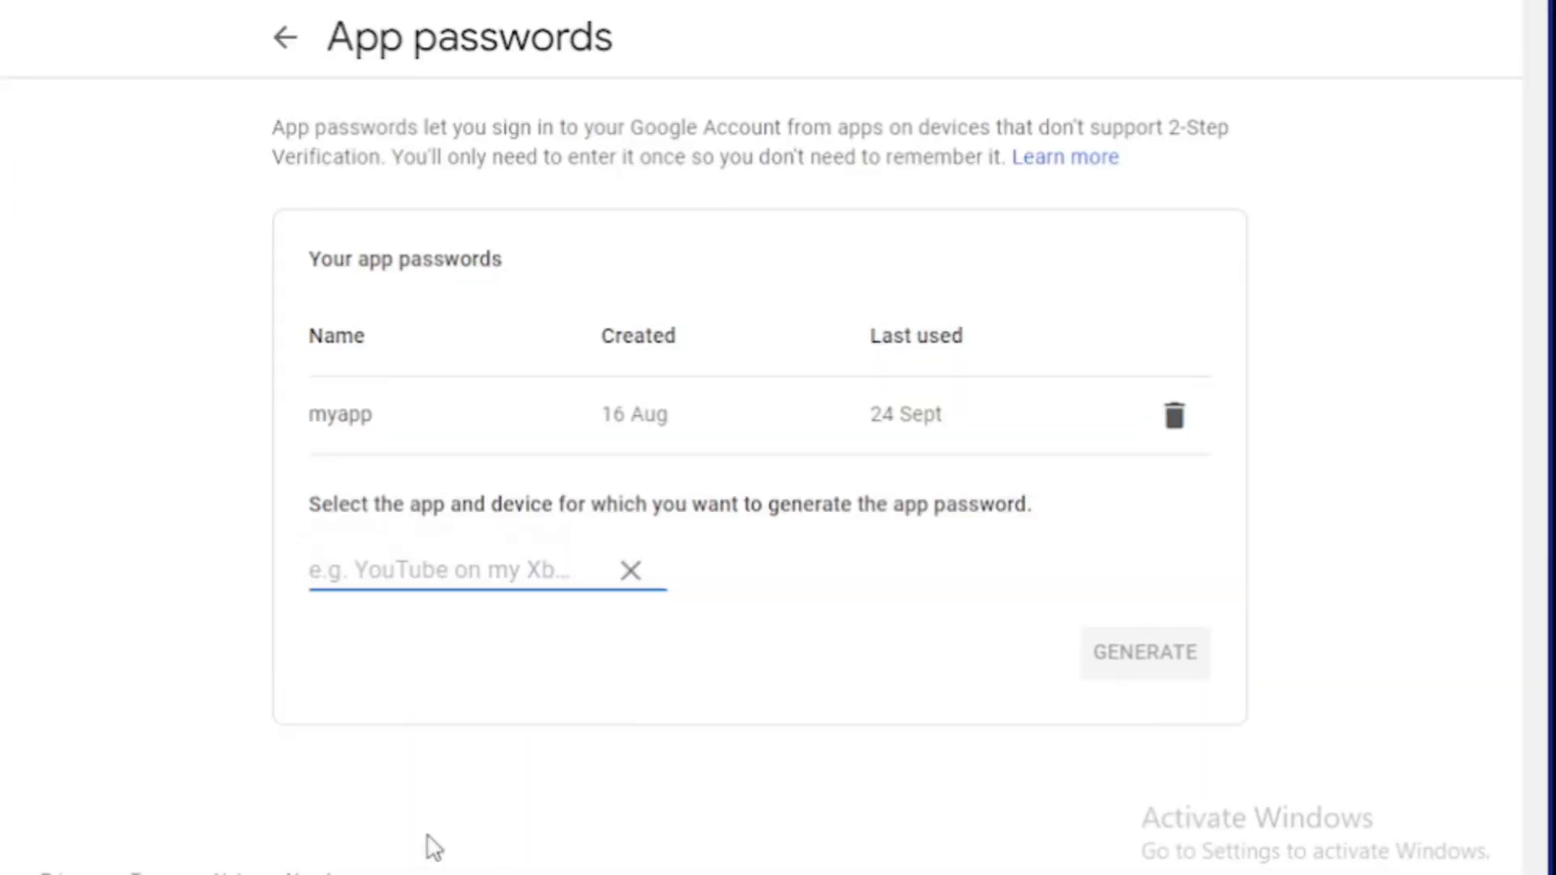
Generate a Google app password for an app named nodered.
{"action": "type", "text": "nodered"}
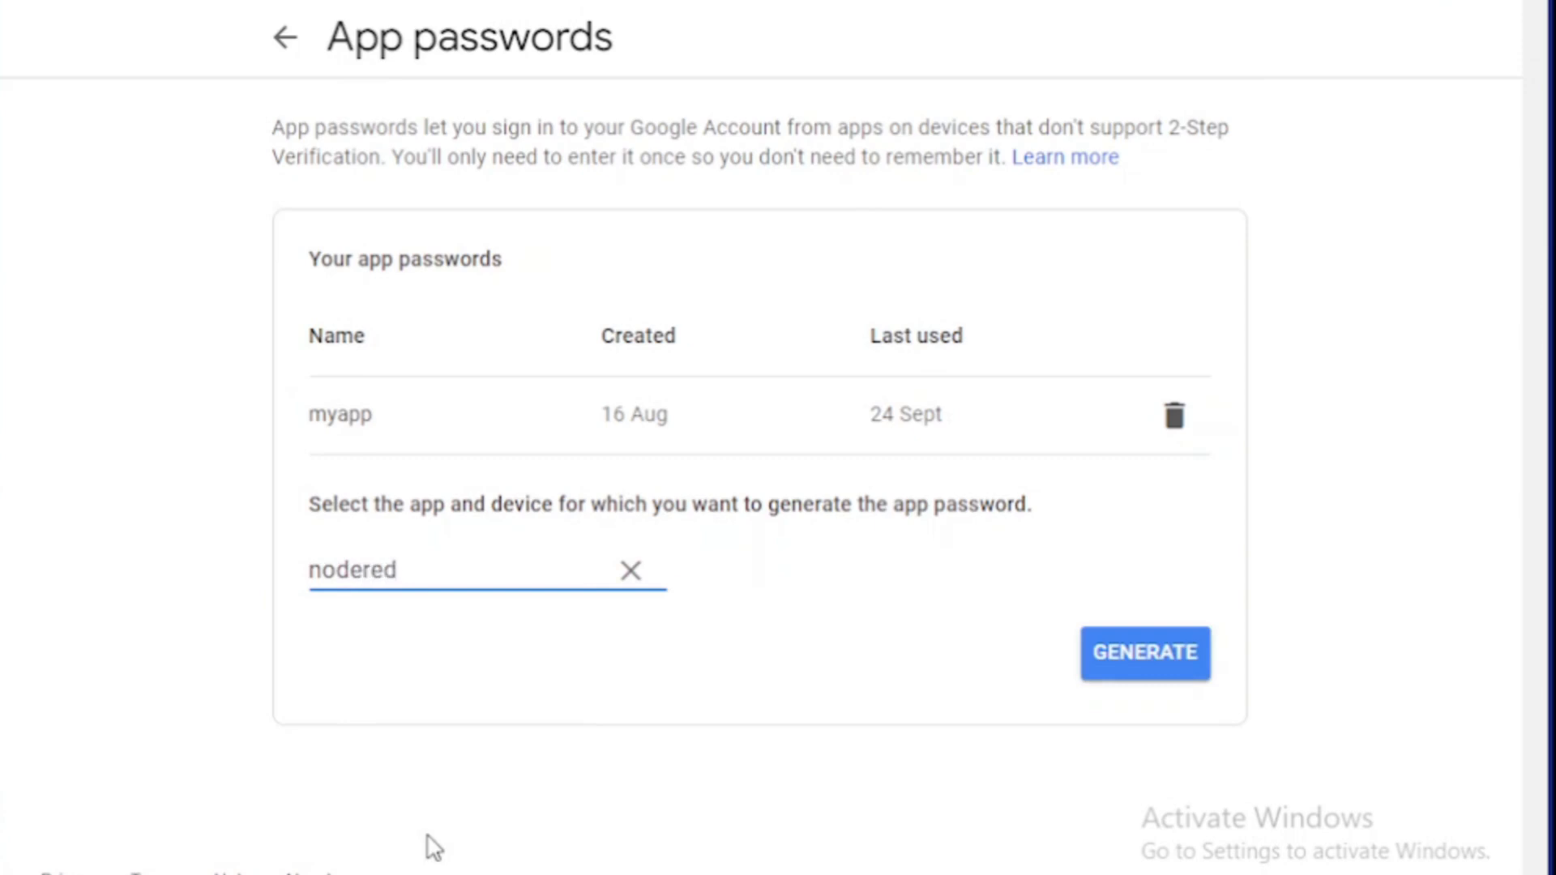
{"action": "left_click", "coordinate": [1145, 654]}
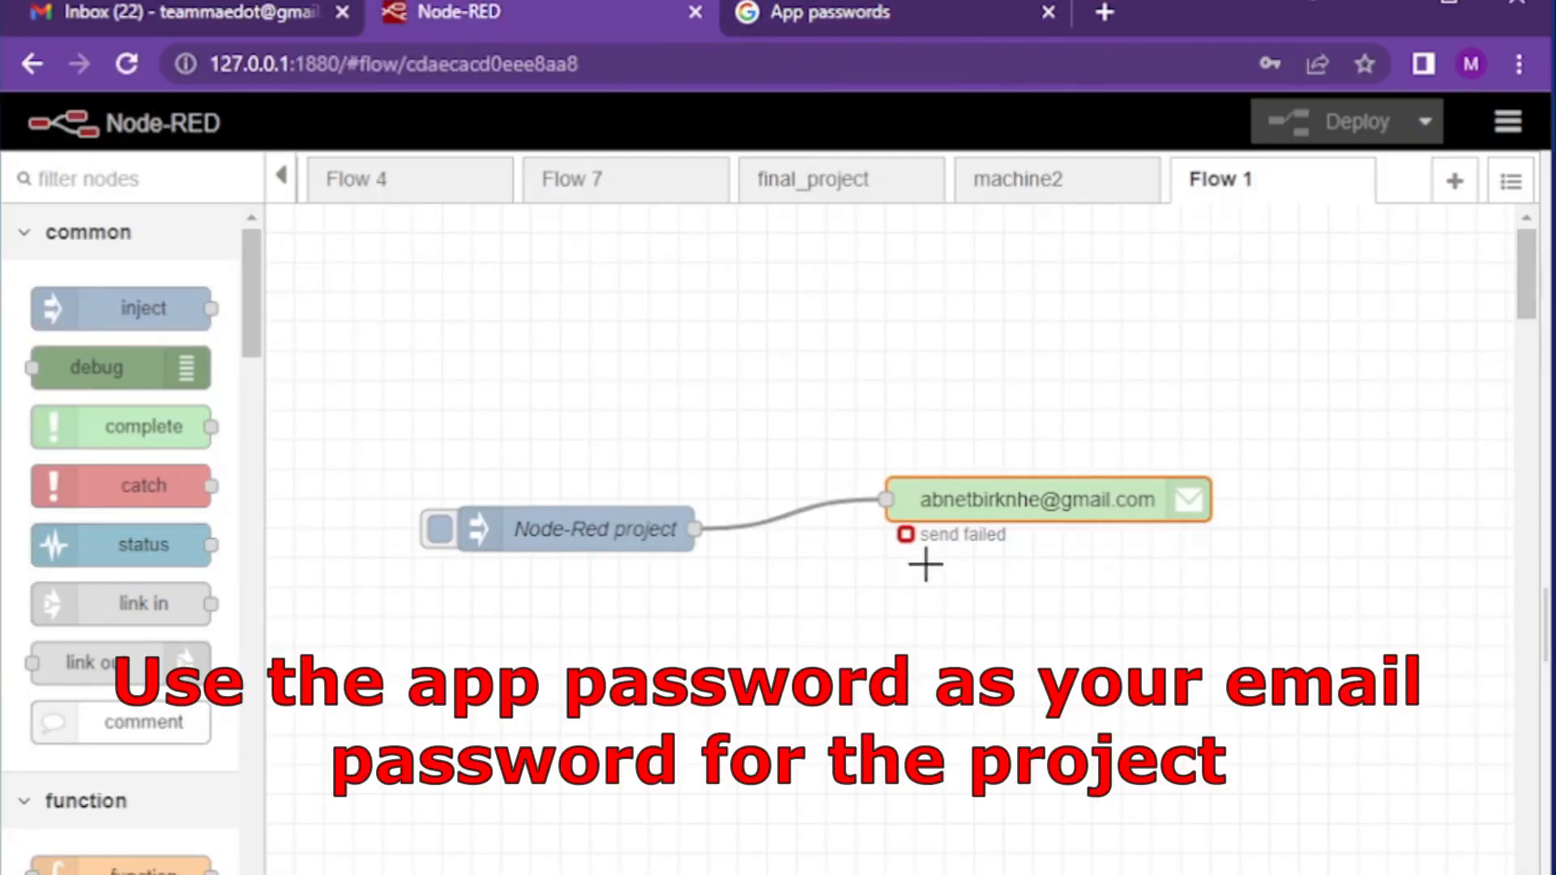
Put the new app password into the email node, redeploy and fire the inject node again.
{"action": "double_click", "coordinate": [1046, 500]}
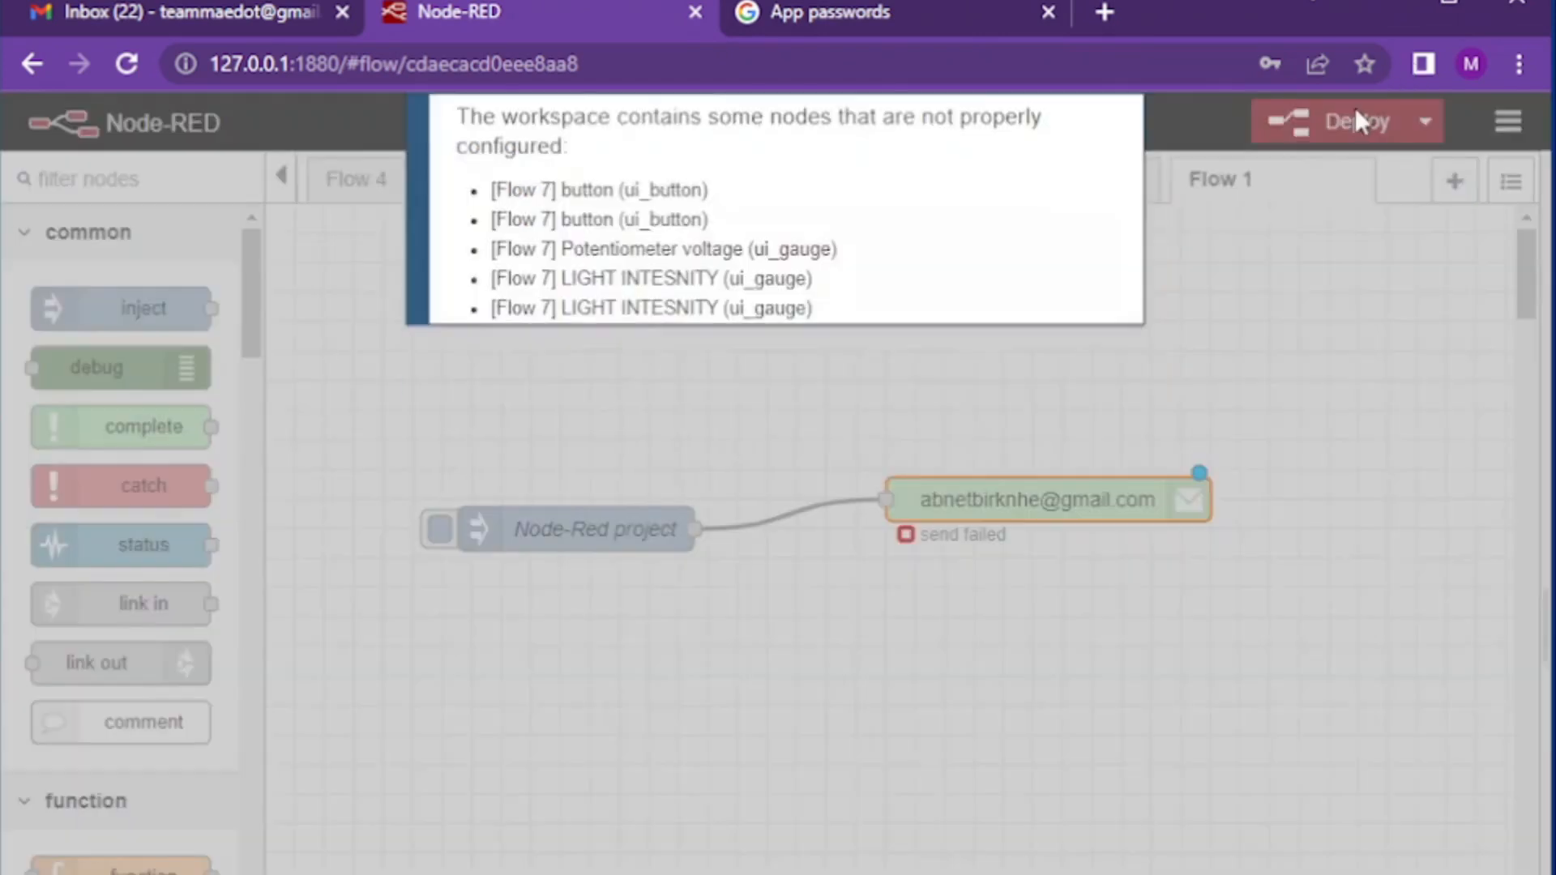
{"action": "left_click", "coordinate": [1345, 121]}
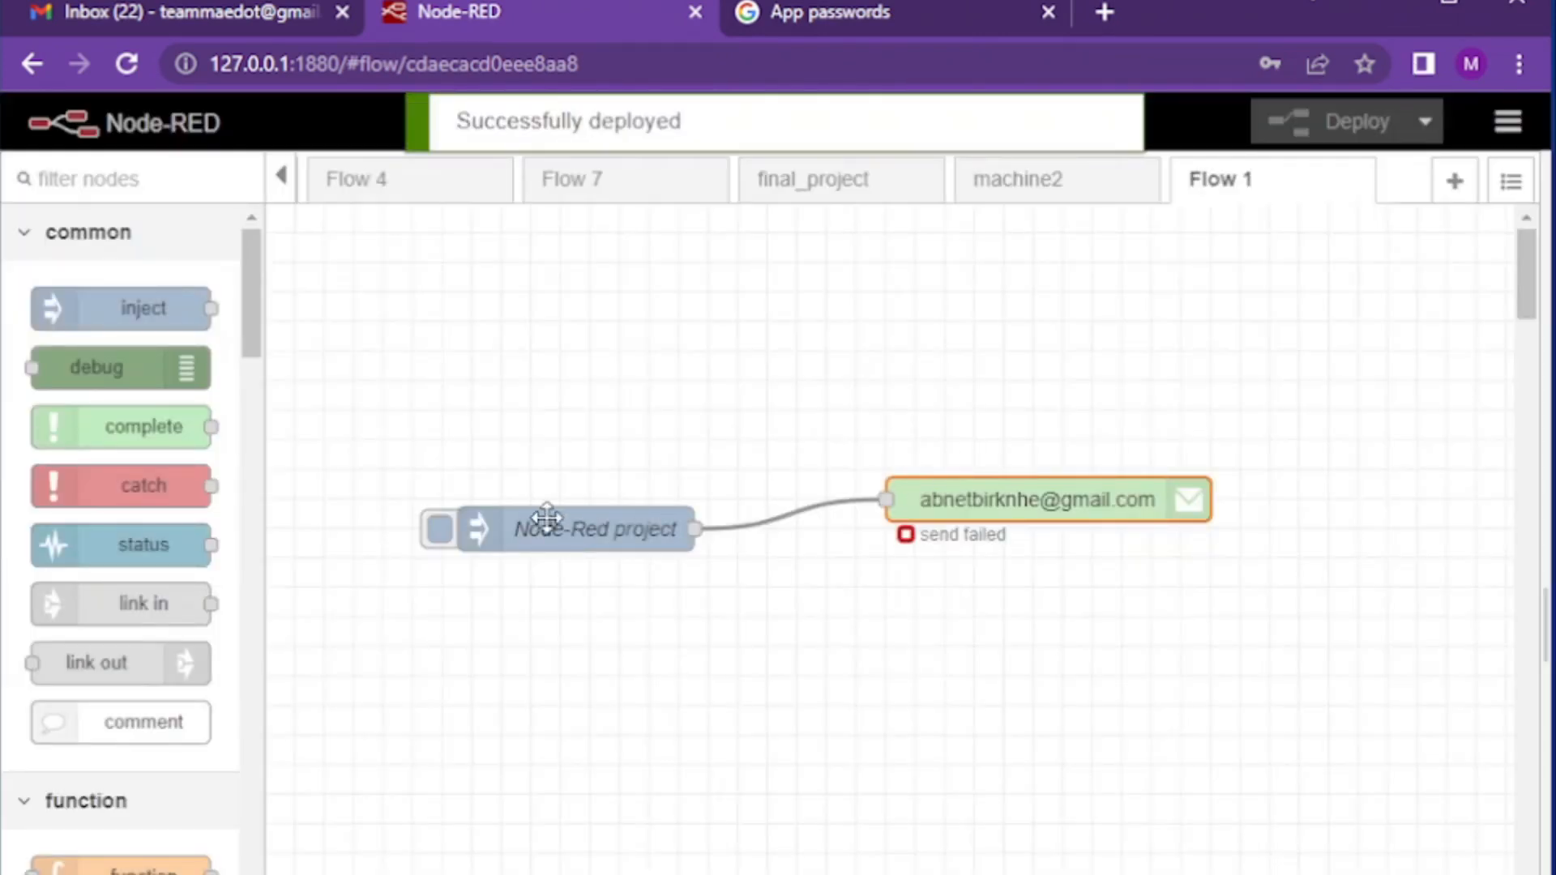
{"action": "left_click", "coordinate": [437, 528]}
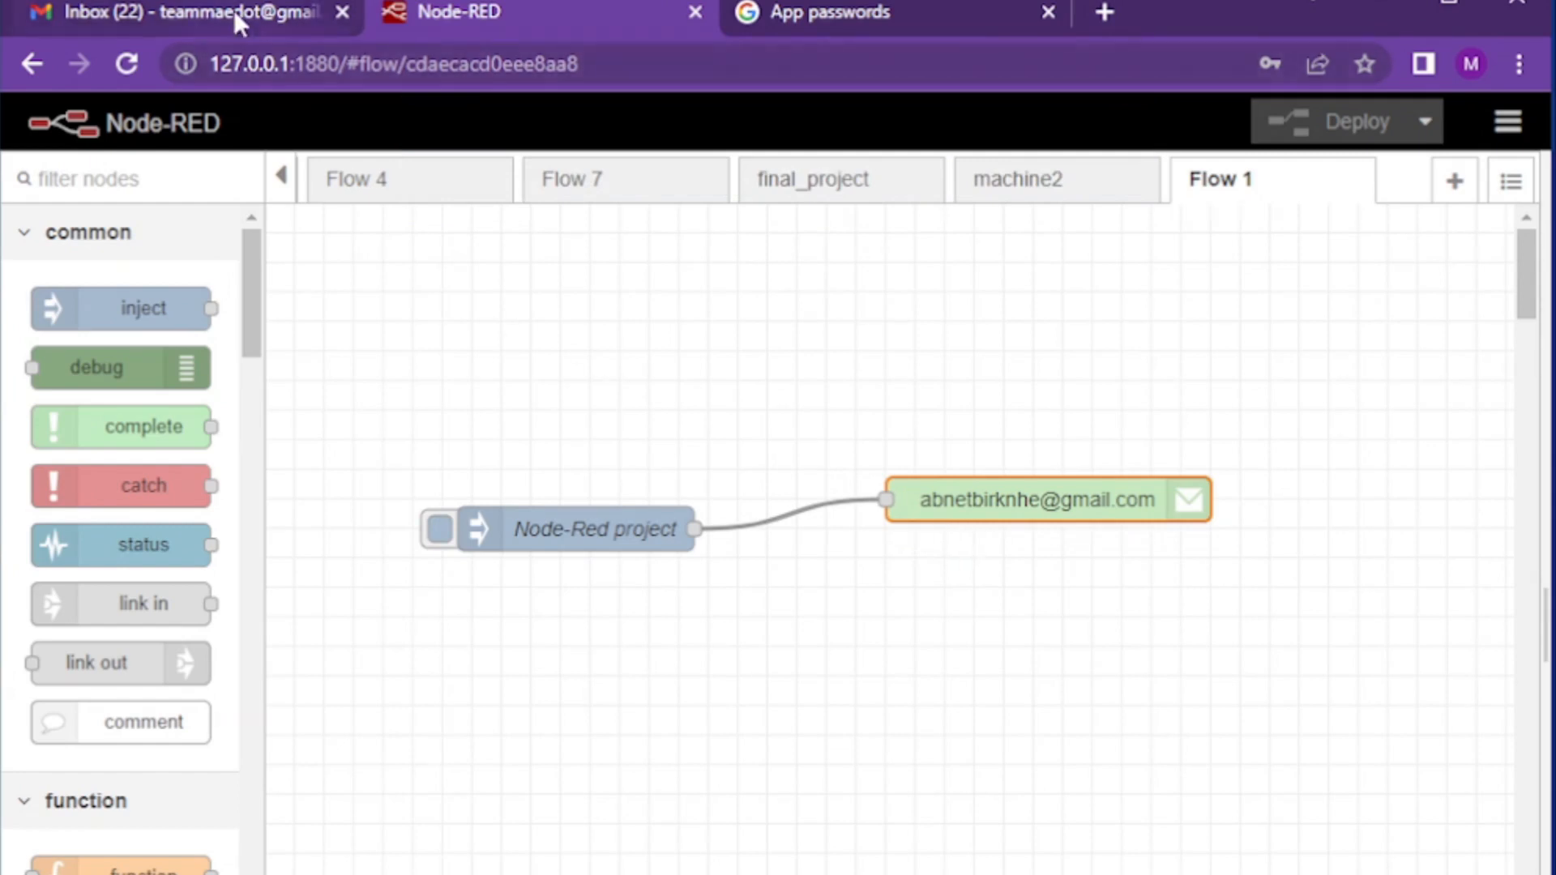
Switch to the Gmail tab and show the Sent folder.
{"action": "left_click", "coordinate": [179, 13]}
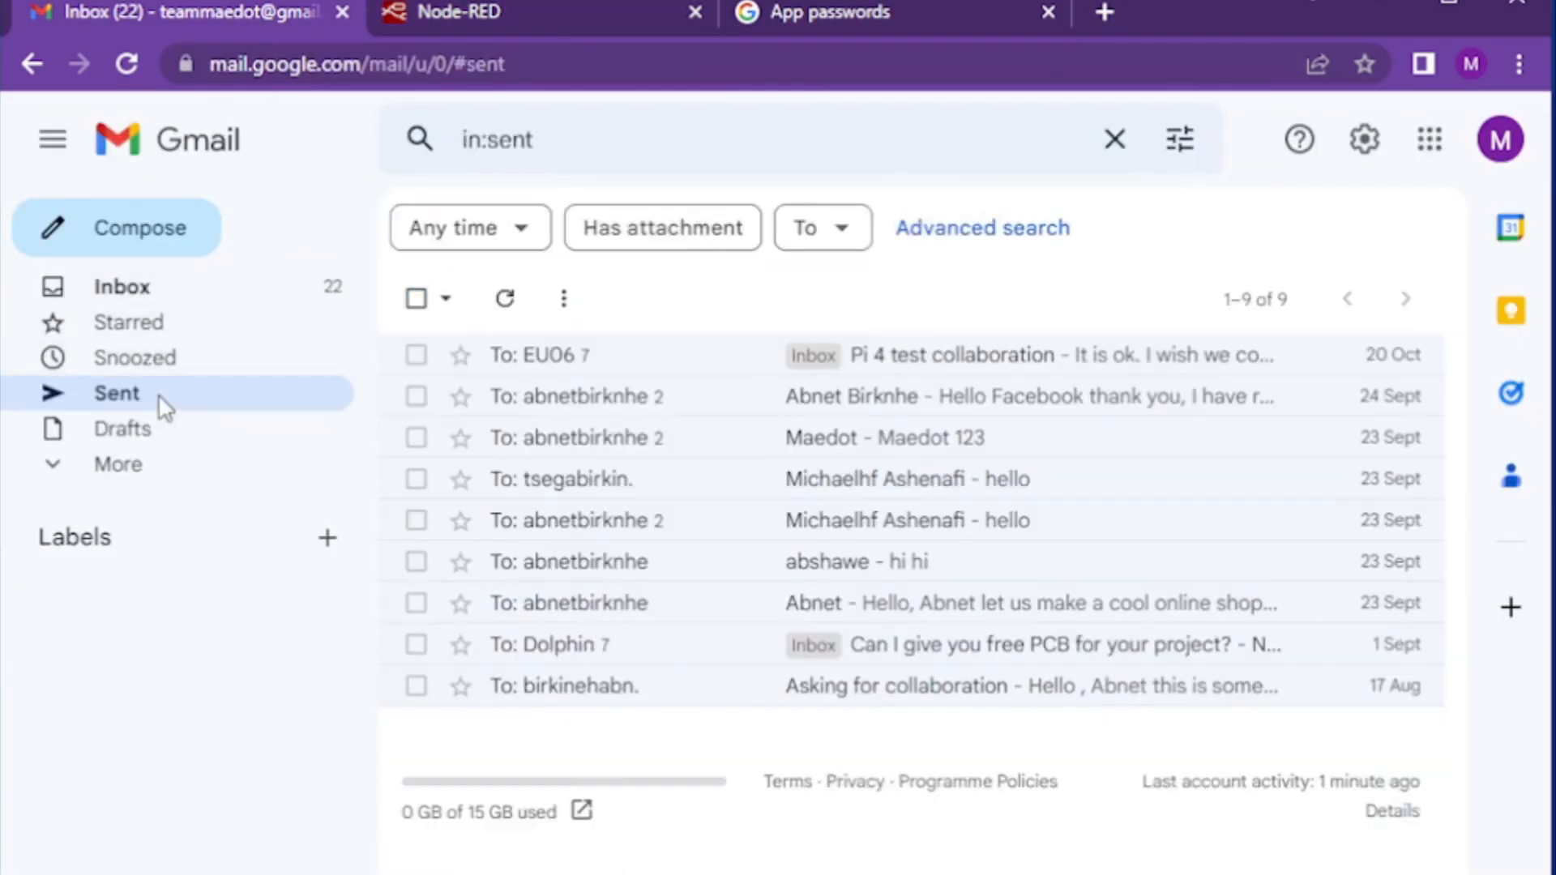
{"action": "left_click", "coordinate": [397, 64]}
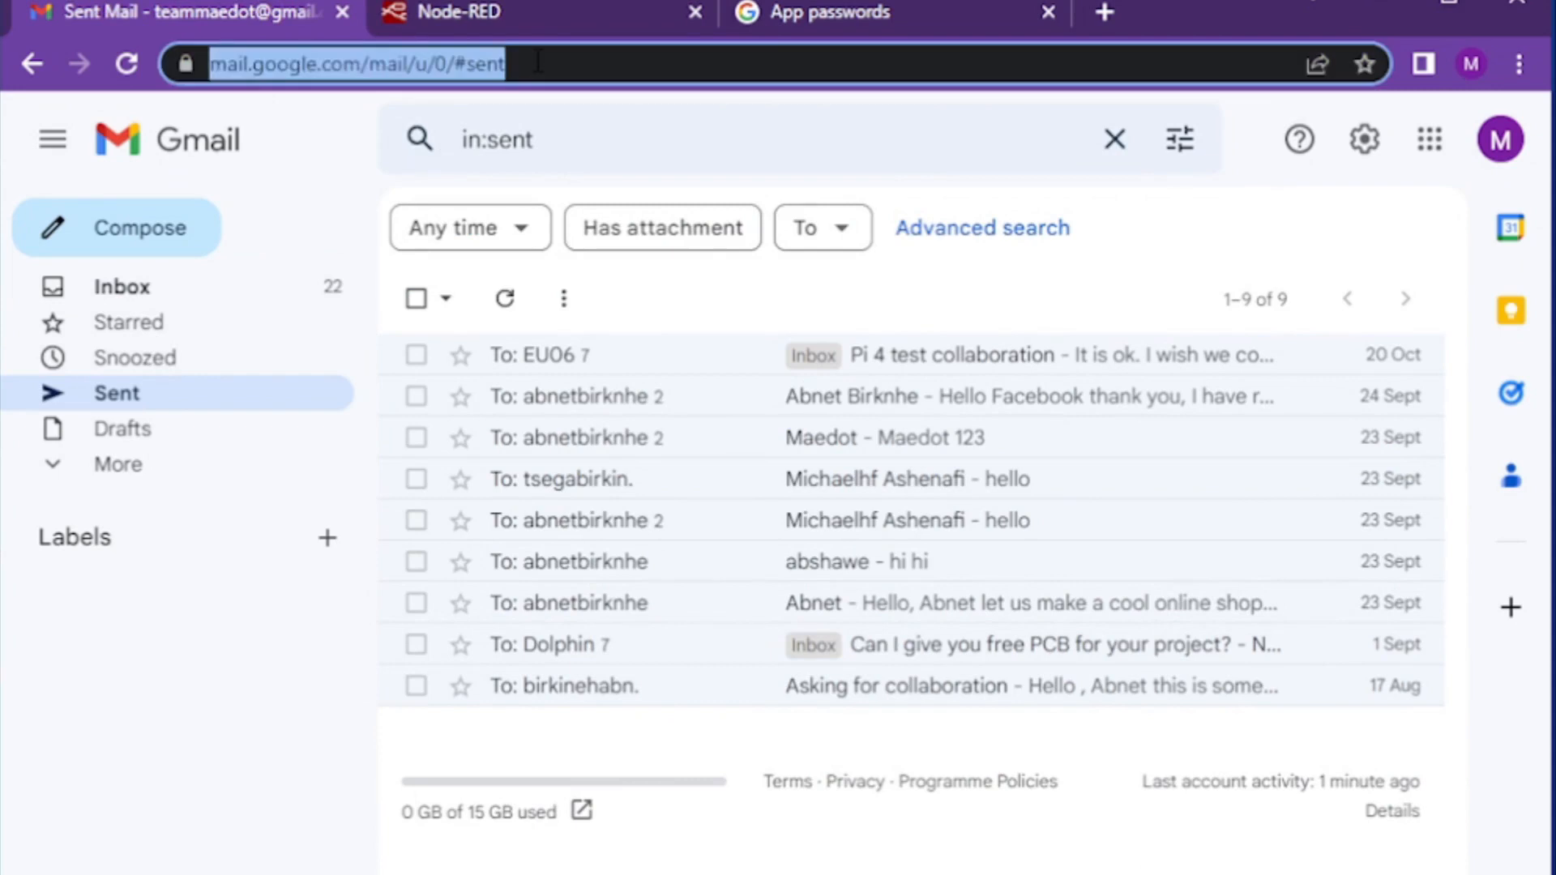